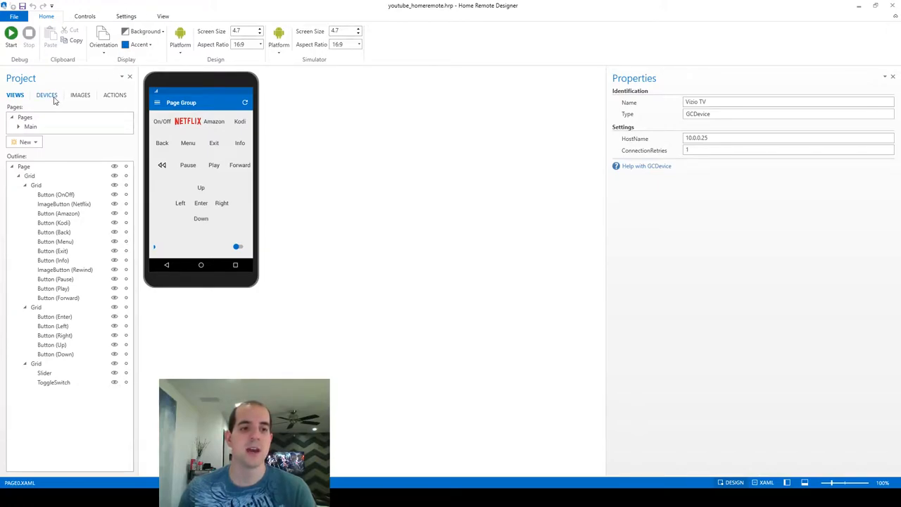
# From the Devices list, start adding a new receiver-type device source until the search prompt appears.
pyautogui.click(46, 95)
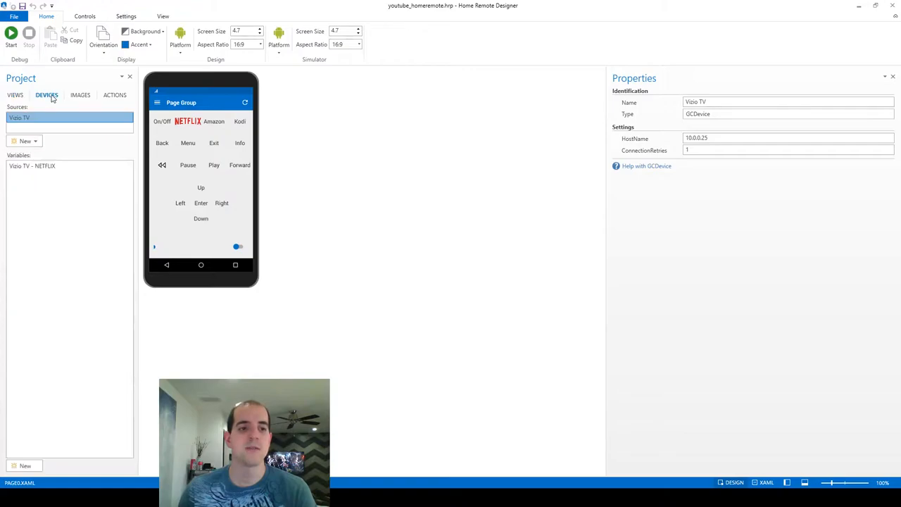
pyautogui.click(26, 141)
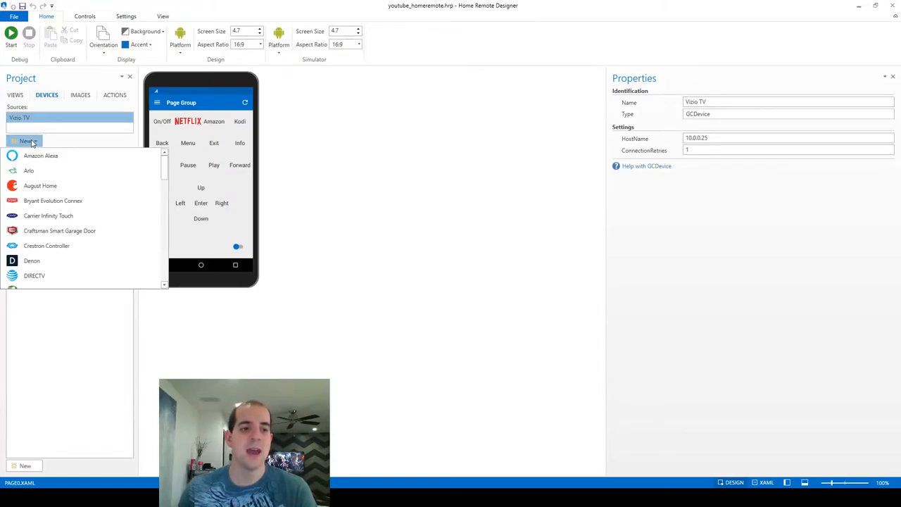
pyautogui.scroll(-3)
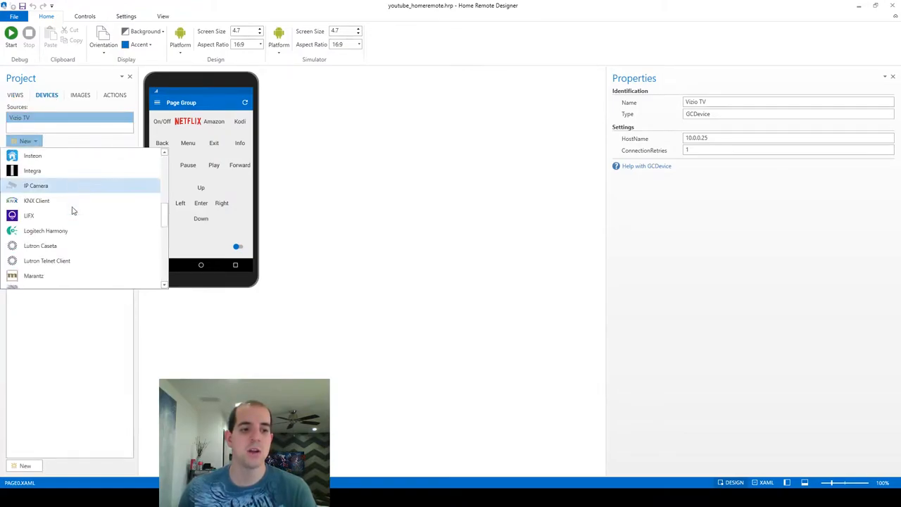
pyautogui.scroll(-3)
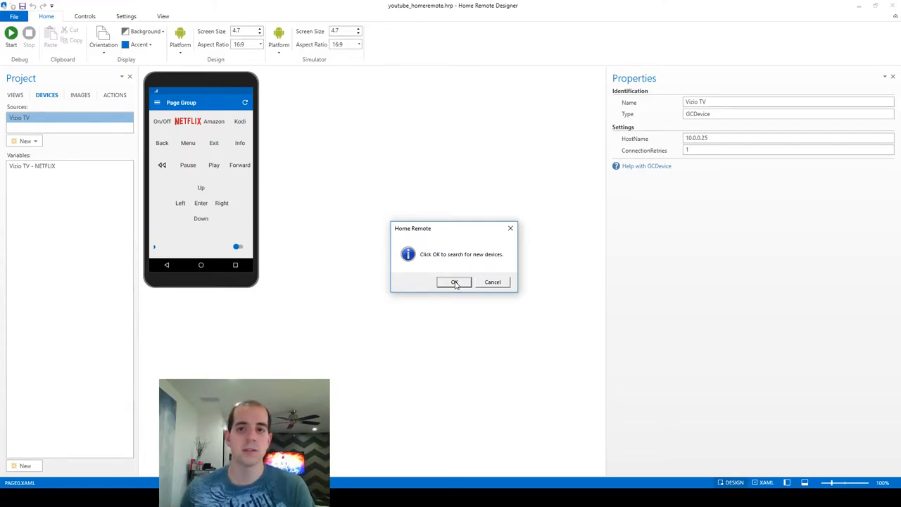
# Search for devices and add the found Onkyo TX-NR636 receiver to the project.
pyautogui.click(453, 282)
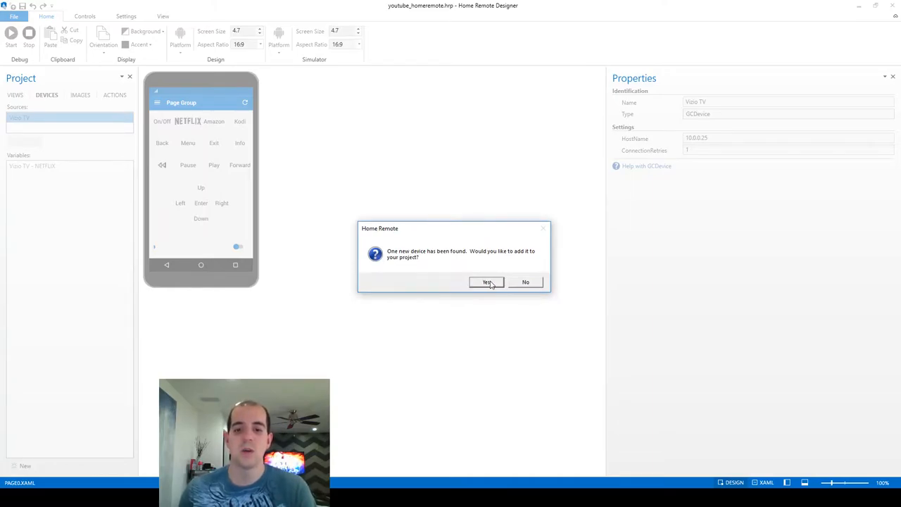
pyautogui.click(487, 281)
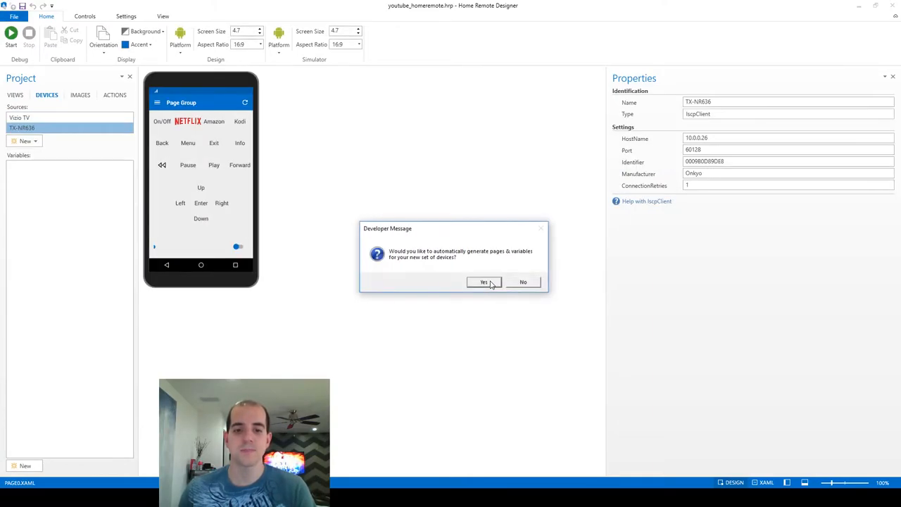
pyautogui.moveTo(472, 242)
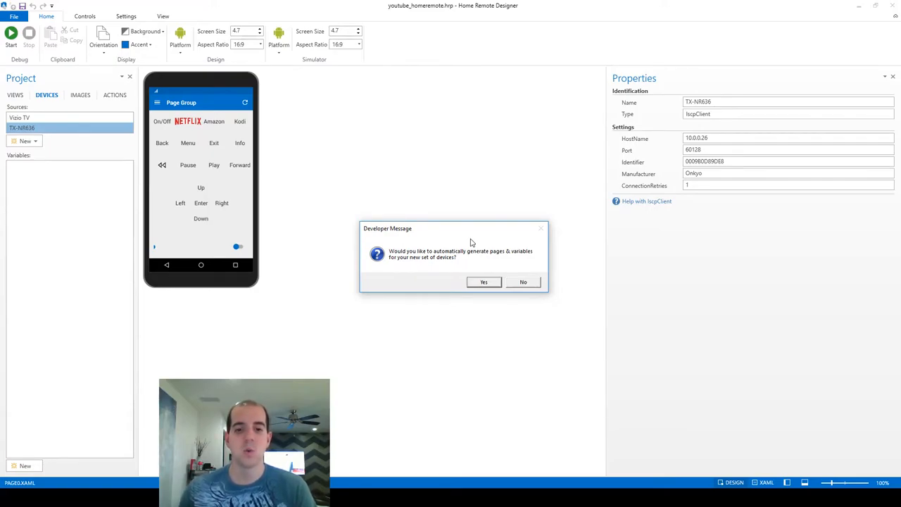
# Decline auto-generating pages and review the TX-NR636 identifier and connection properties.
pyautogui.click(524, 281)
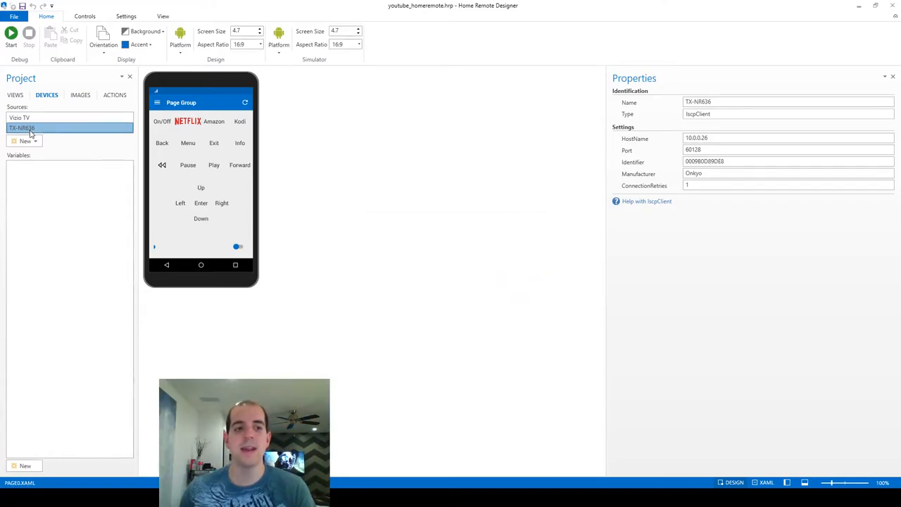
pyautogui.moveTo(61, 112)
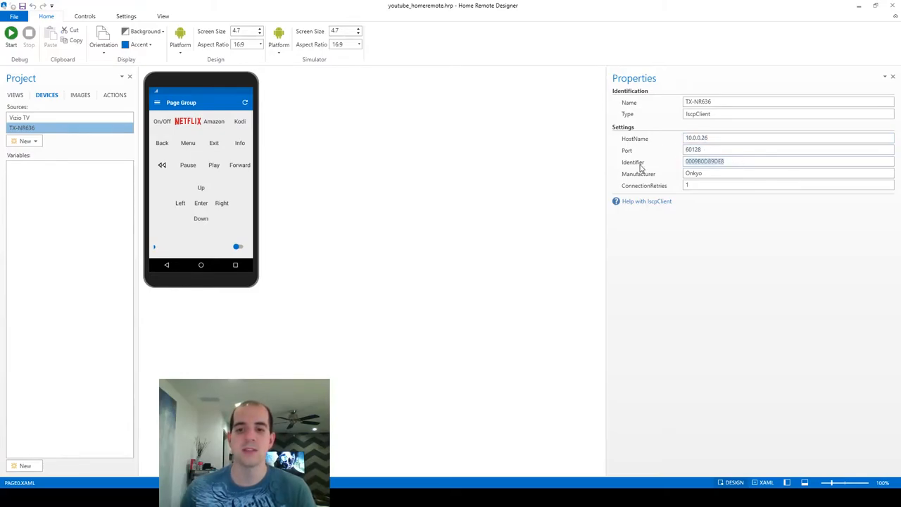
pyautogui.click(732, 161)
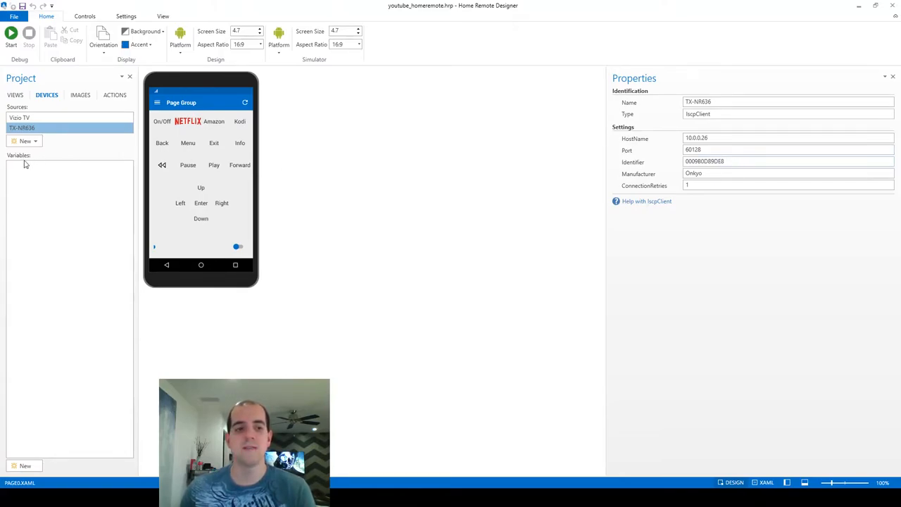
pyautogui.moveTo(228, 190)
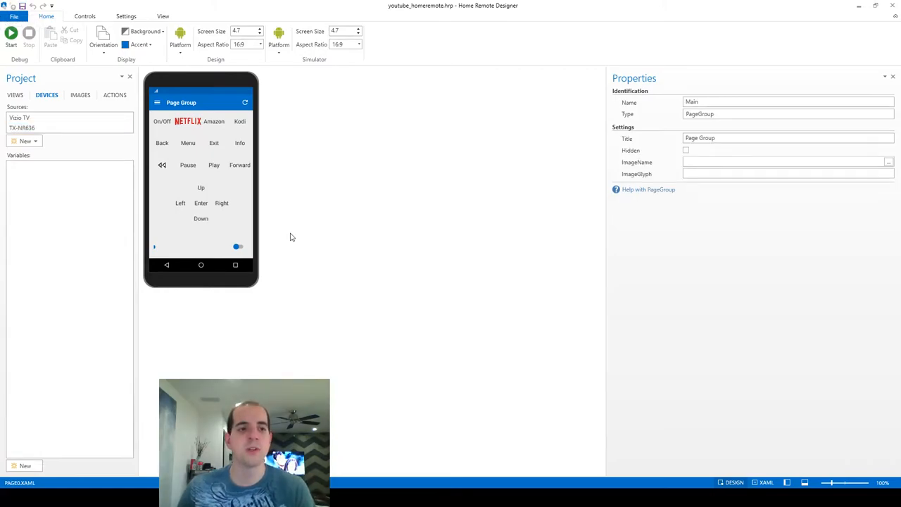
# Create a new blank project with Windows 10 platform, 4.7 screen and 16:9 ratio.
pyautogui.click(14, 15)
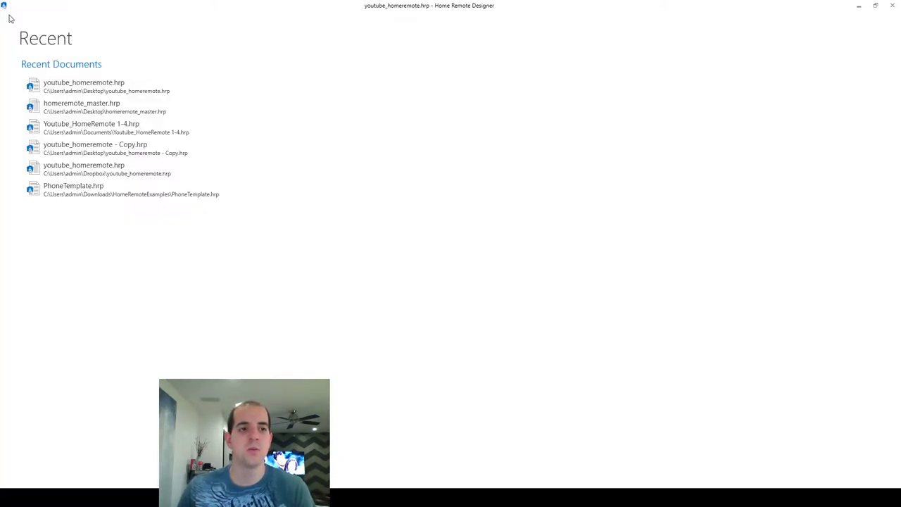
pyautogui.click(11, 11)
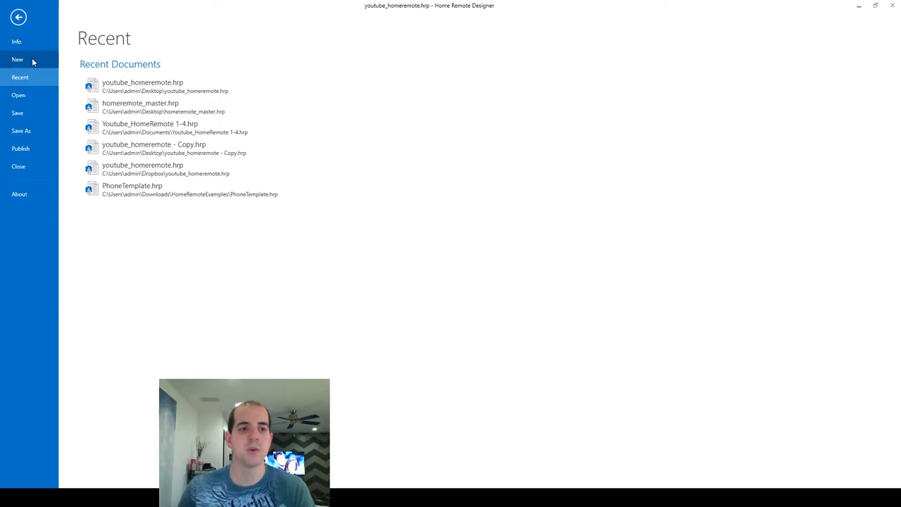
pyautogui.click(17, 59)
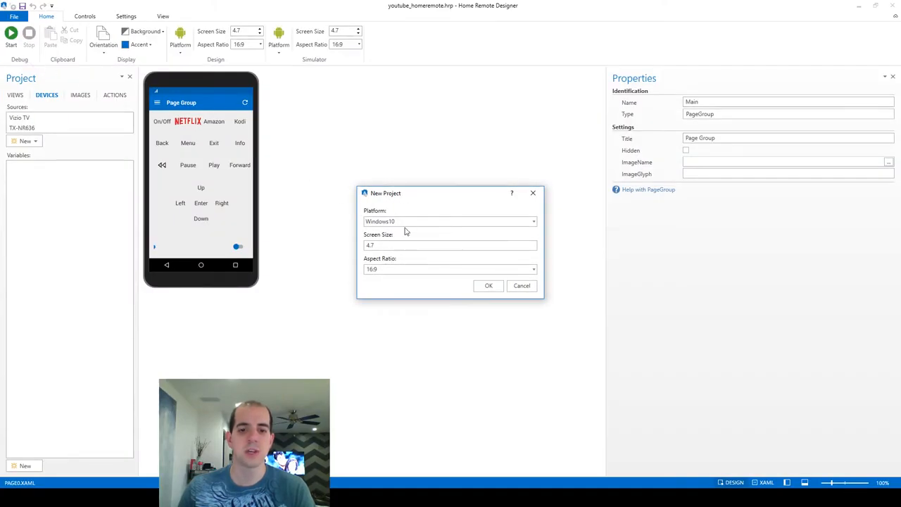
pyautogui.moveTo(487, 286)
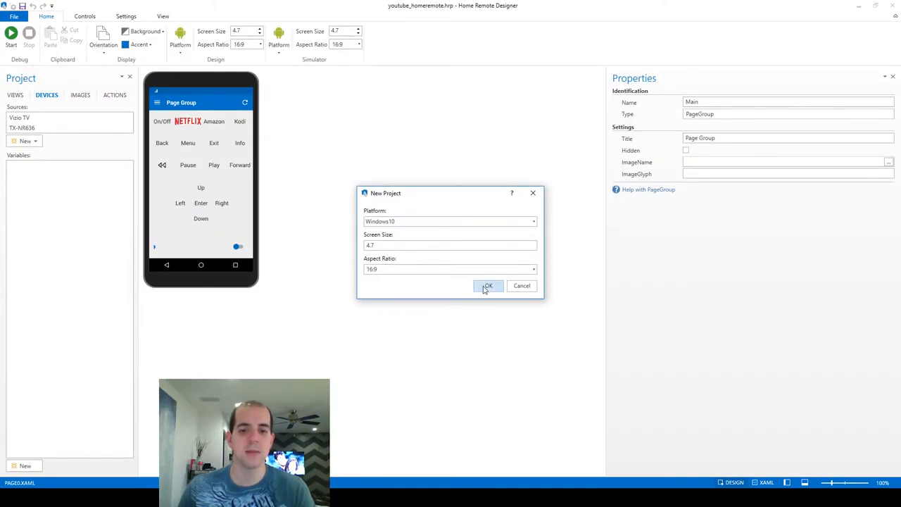
pyautogui.click(487, 284)
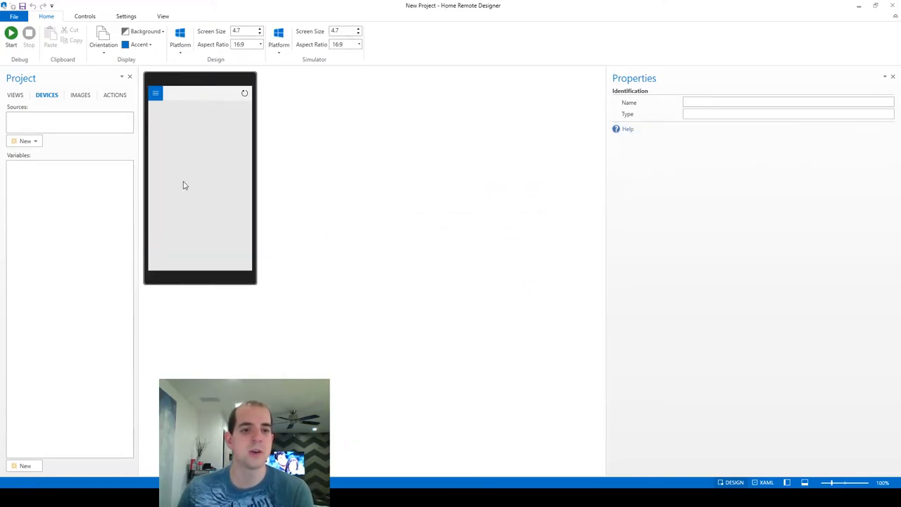
# Add the TX-NR636 receiver and accept generating its Speakers pages and variables, replacing existing ones.
pyautogui.click(25, 141)
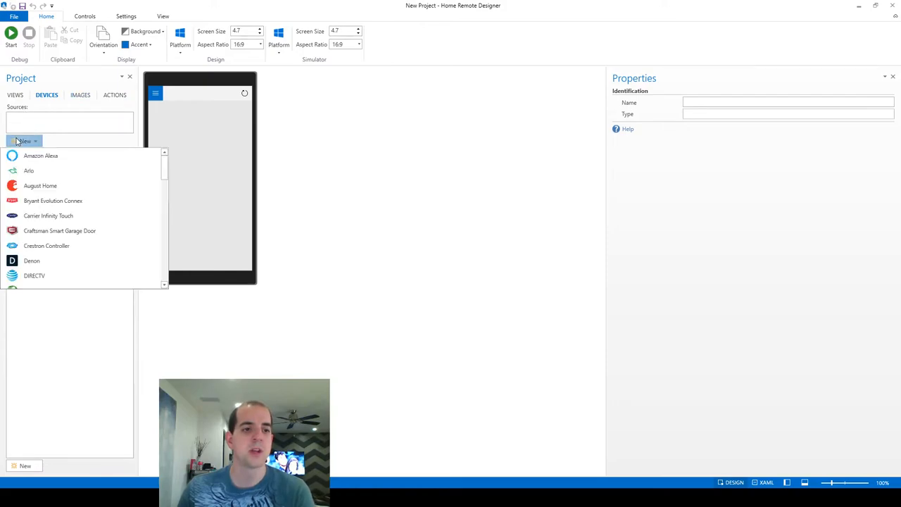
pyautogui.scroll(-3)
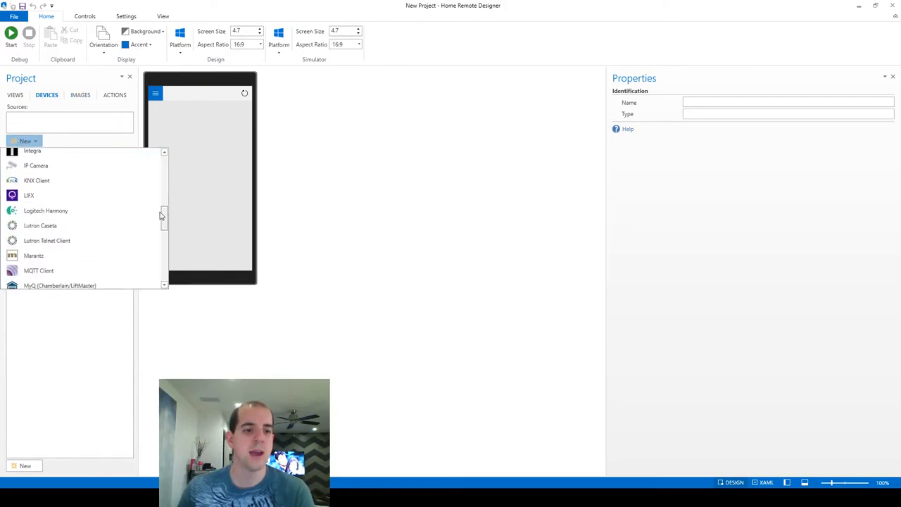
pyautogui.scroll(-3)
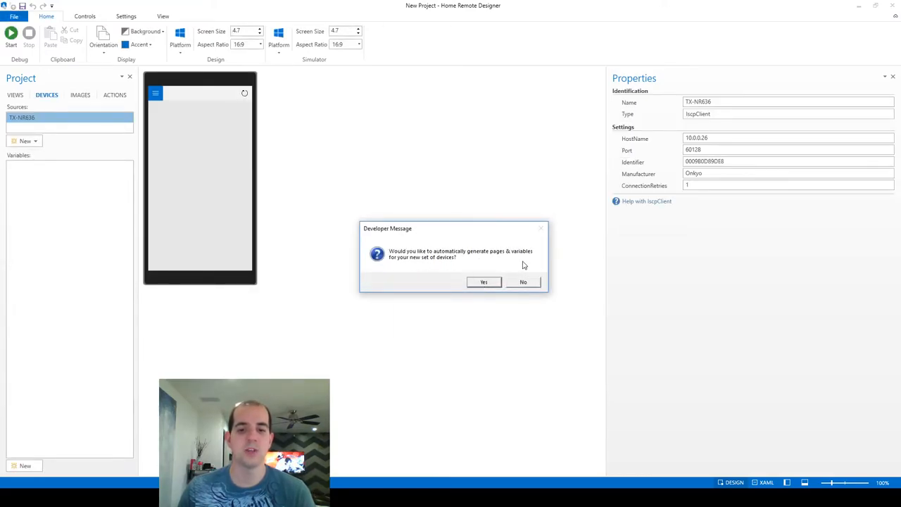
pyautogui.click(484, 282)
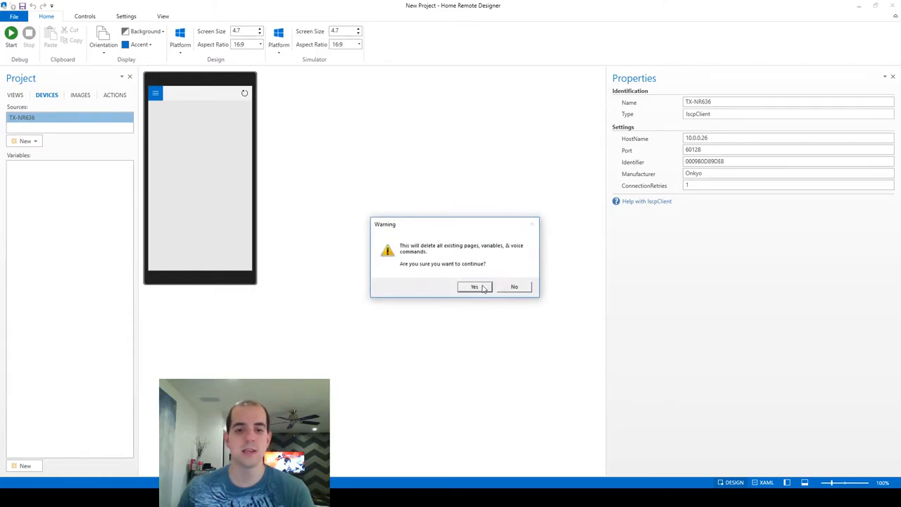
pyautogui.click(473, 287)
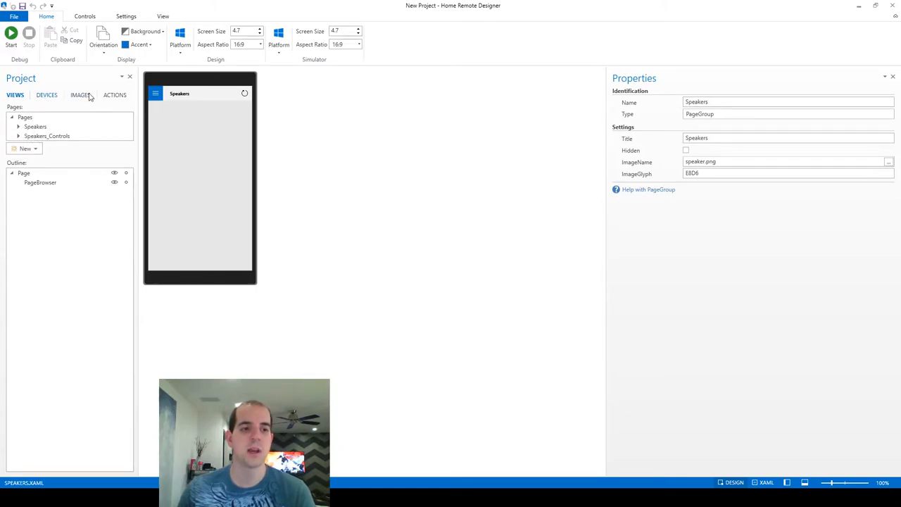
# Select the TX-NR636 receiver and its generated MainVolume variable.
pyautogui.click(46, 96)
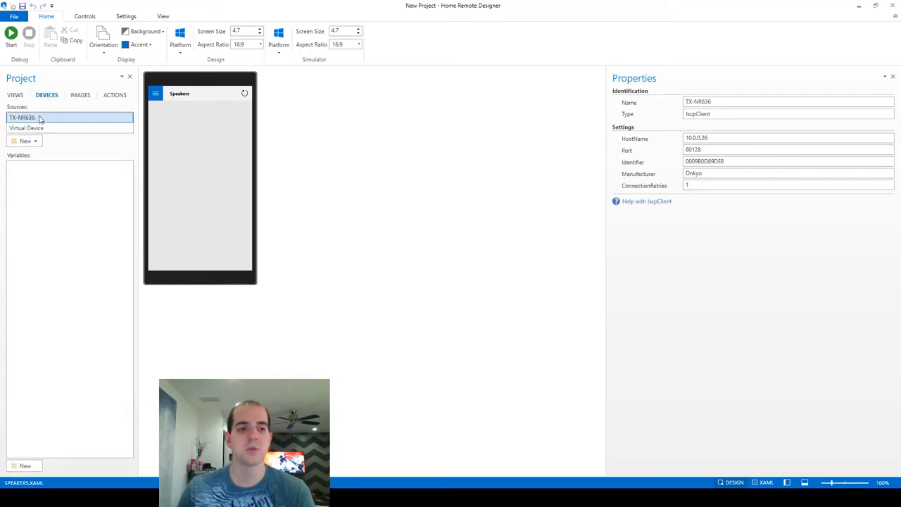
pyautogui.click(35, 118)
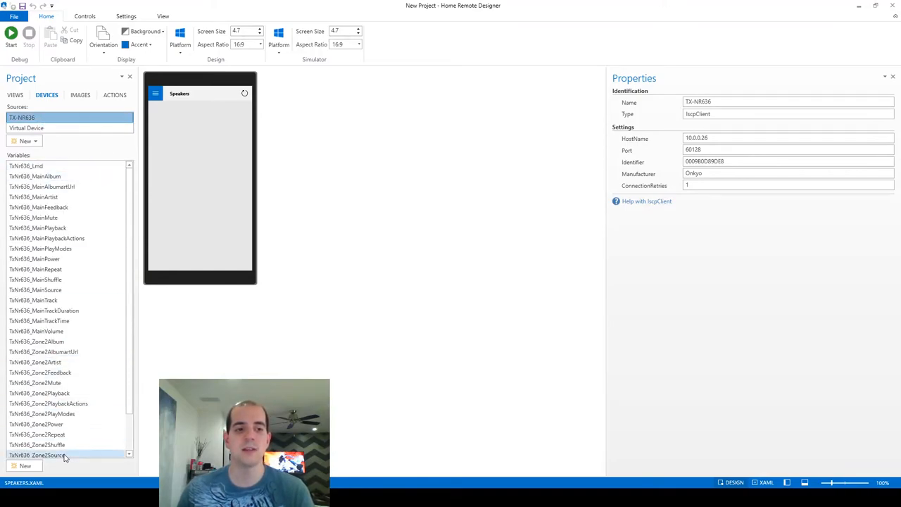
pyautogui.click(34, 197)
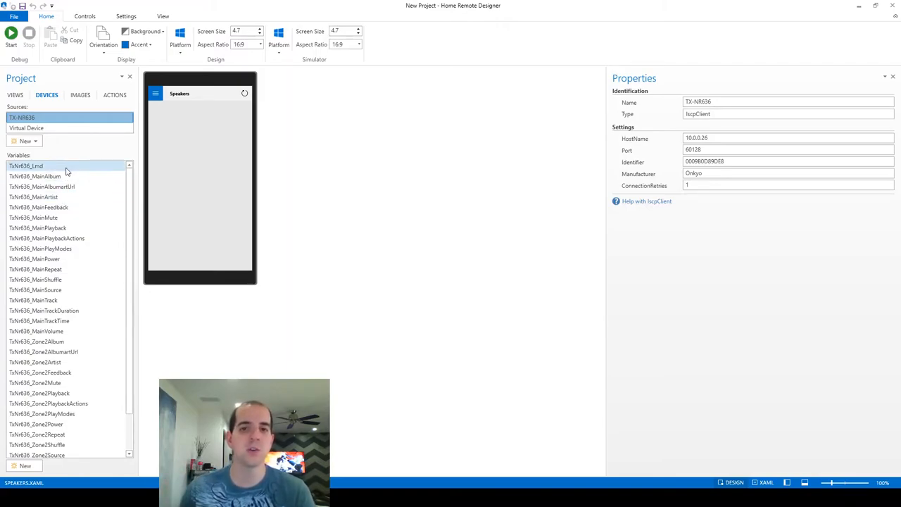
pyautogui.click(33, 217)
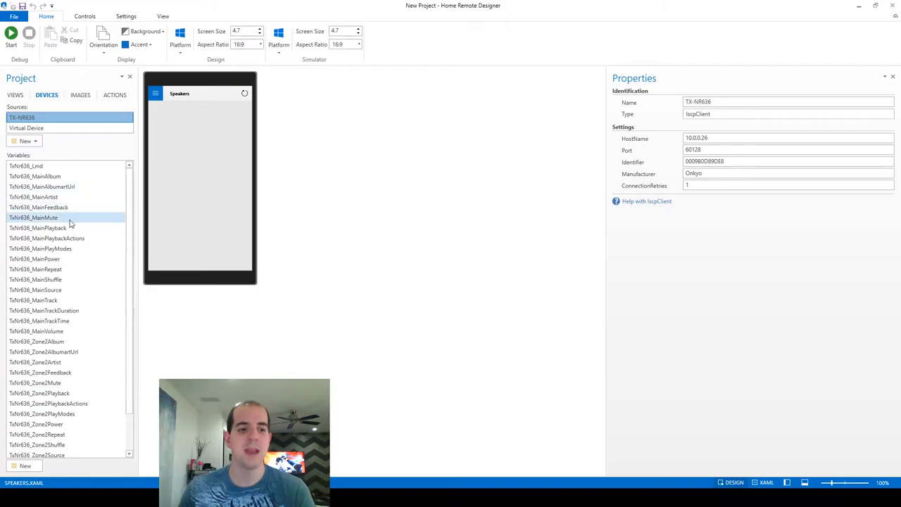
pyautogui.click(36, 342)
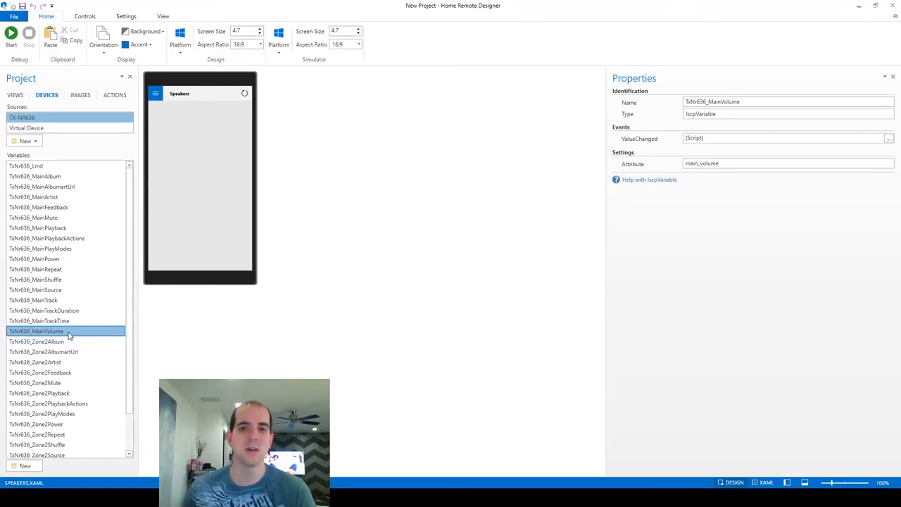
# Copy the MainVolume variable's main_volume attribute value from Properties.
pyautogui.scroll(-3)
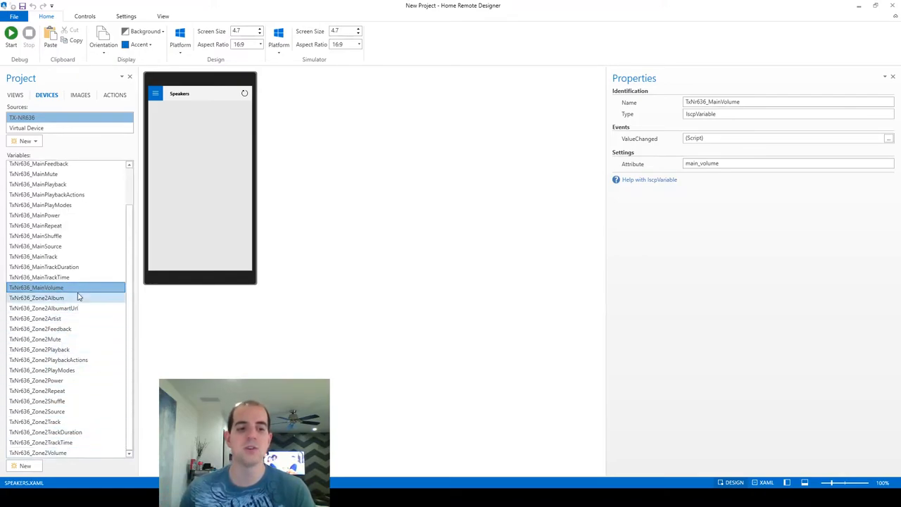
pyautogui.scroll(3)
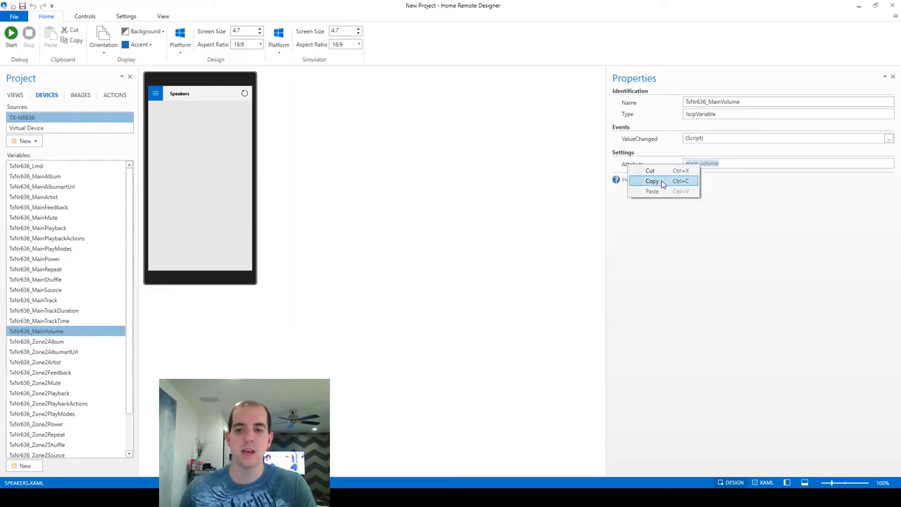
pyautogui.click(651, 180)
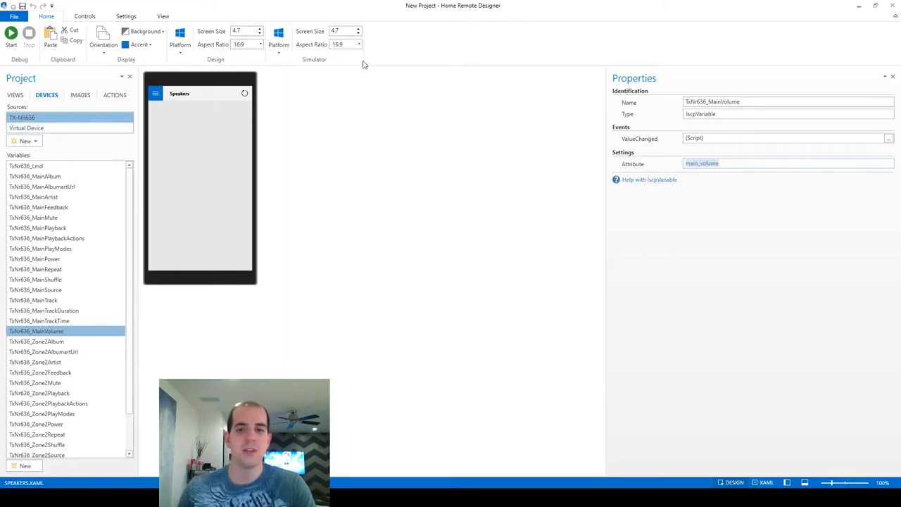
pyautogui.moveTo(892, 6)
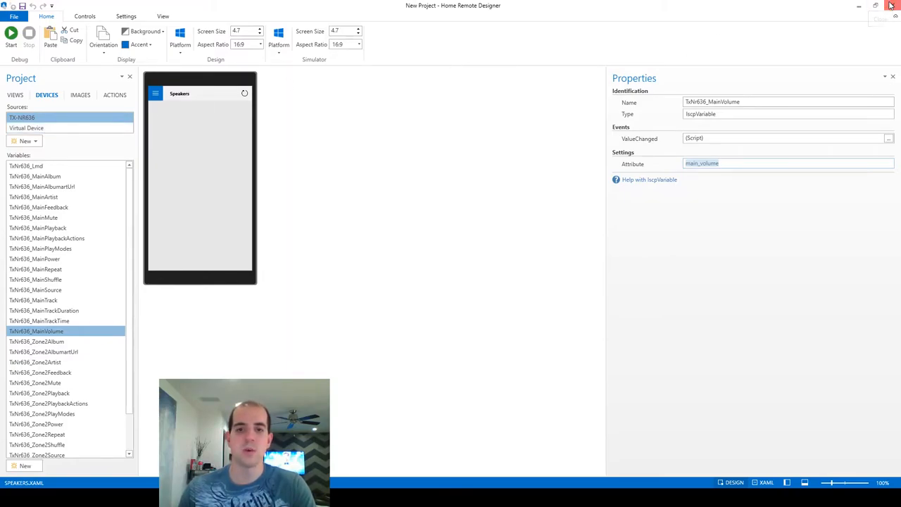
# Close the new project and open the youtube_homeremote project from the desktop.
pyautogui.click(892, 6)
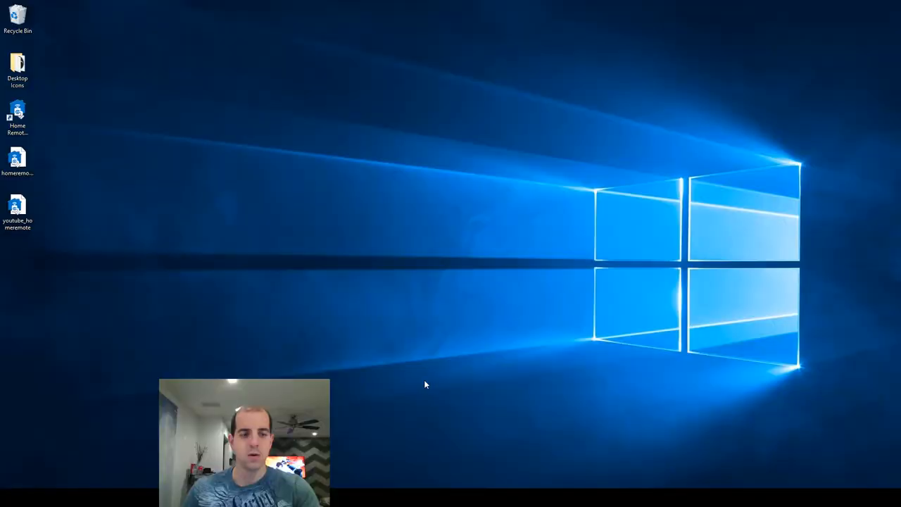
pyautogui.doubleClick(17, 208)
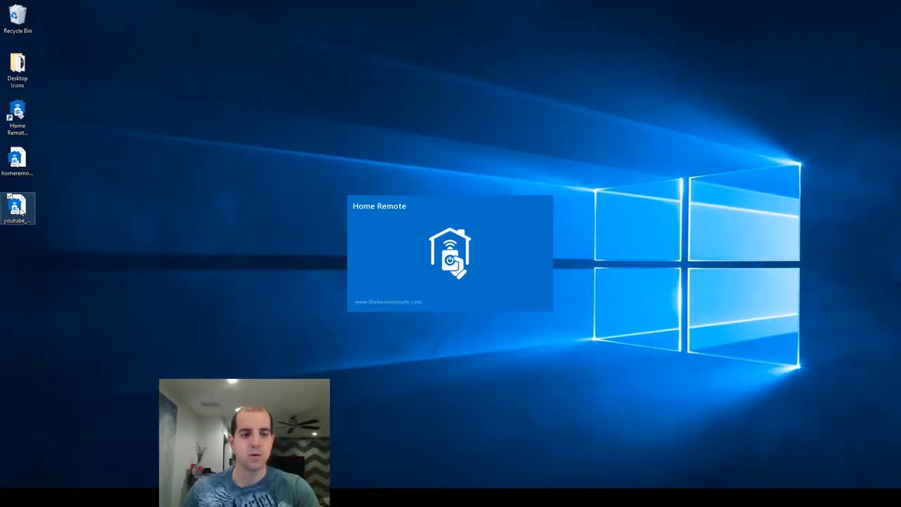
pyautogui.moveTo(130, 186)
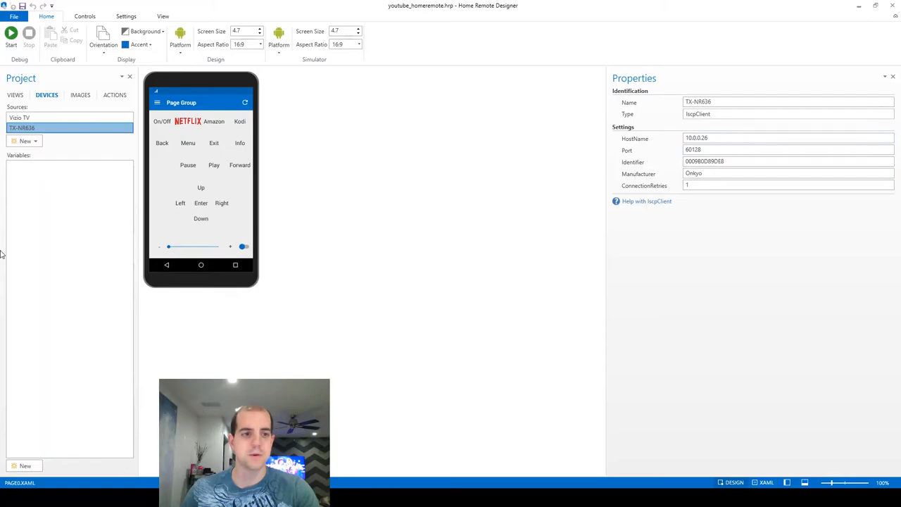
# Create receiver variable 'TX-NR636 Volume Control' with attribute main_volume.
pyautogui.click(25, 465)
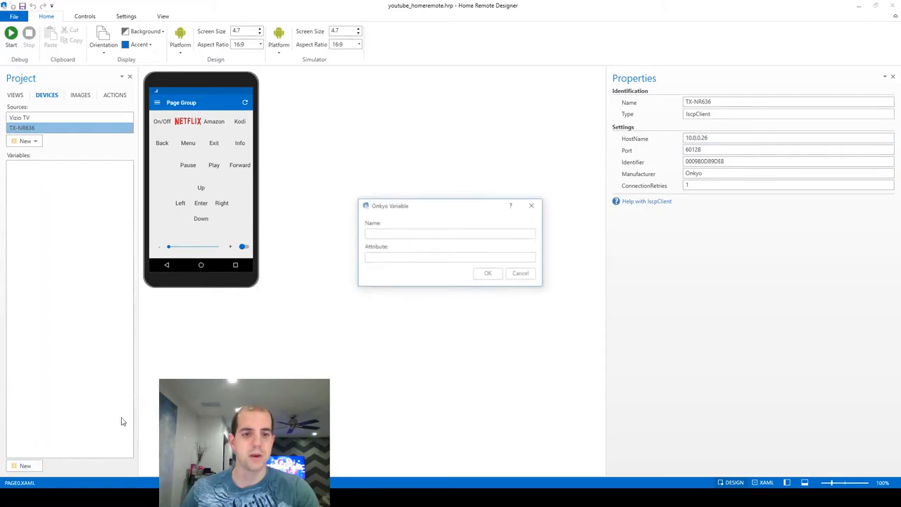
pyautogui.rightClick(425, 233)
pyautogui.write('TX-NR636 Volume Control')
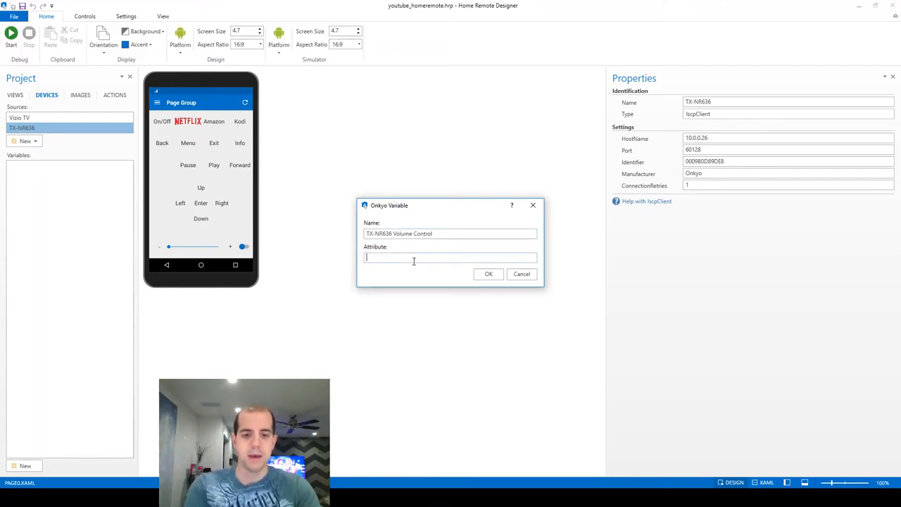
pyautogui.write('main_volume')
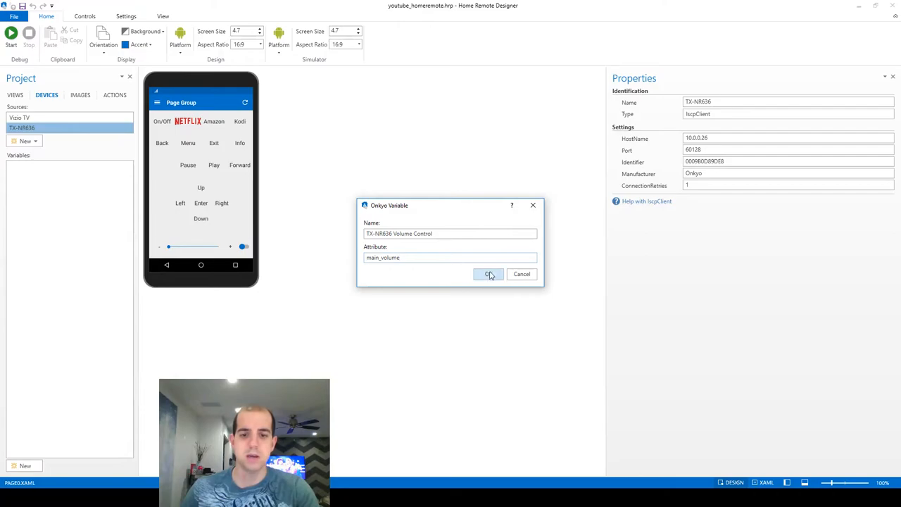
pyautogui.click(487, 273)
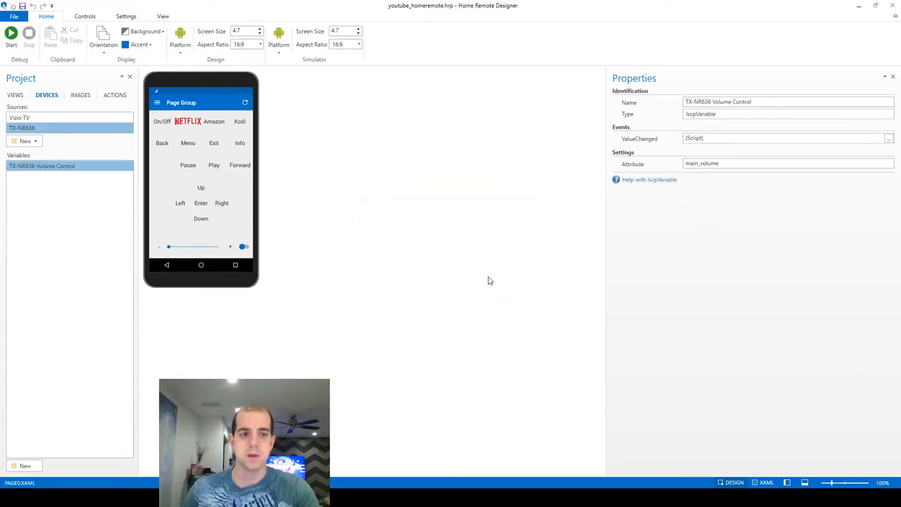
pyautogui.moveTo(539, 268)
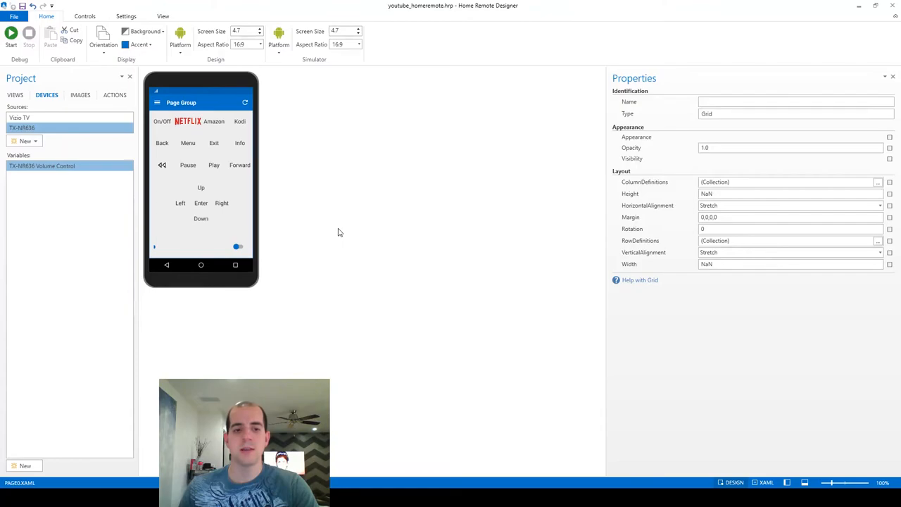
pyautogui.moveTo(160, 250)
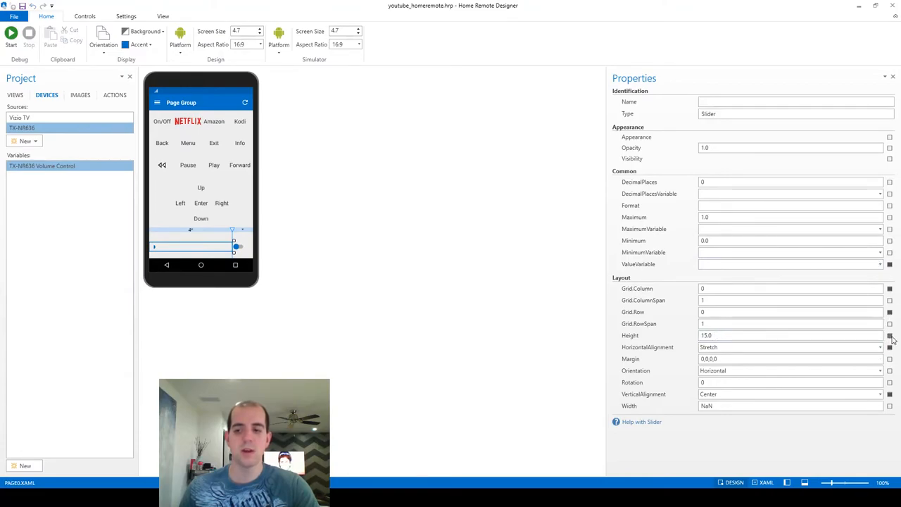
# Reset the slider's height, bind it to TX-NR636 Volume Control over 20–80, and start a test run.
pyautogui.click(889, 335)
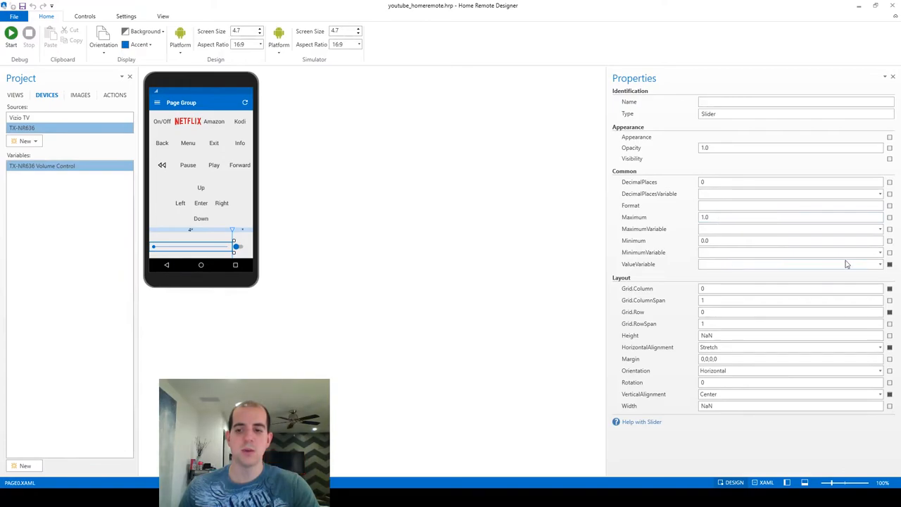
pyautogui.click(878, 265)
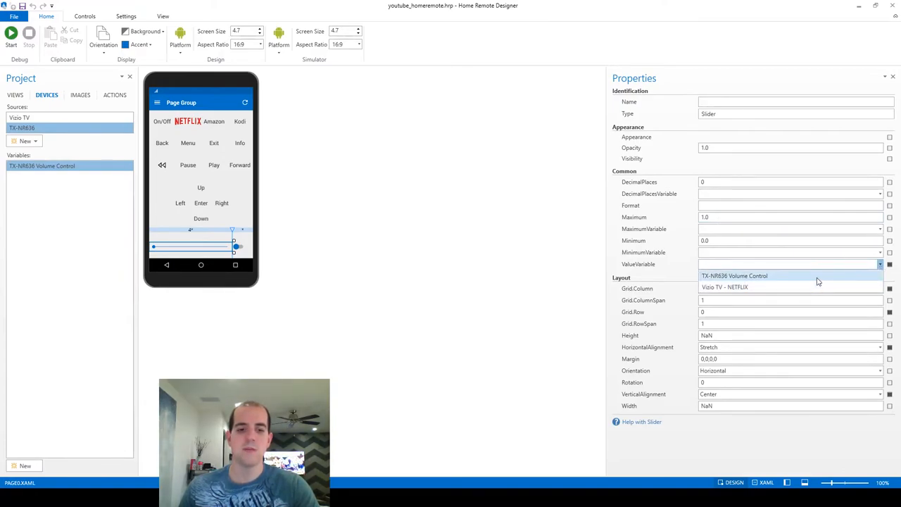
pyautogui.click(734, 274)
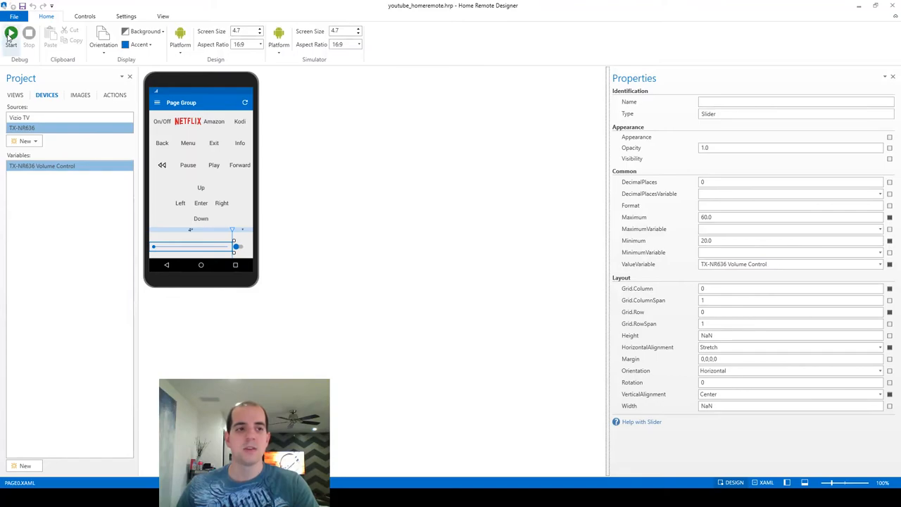
pyautogui.click(11, 36)
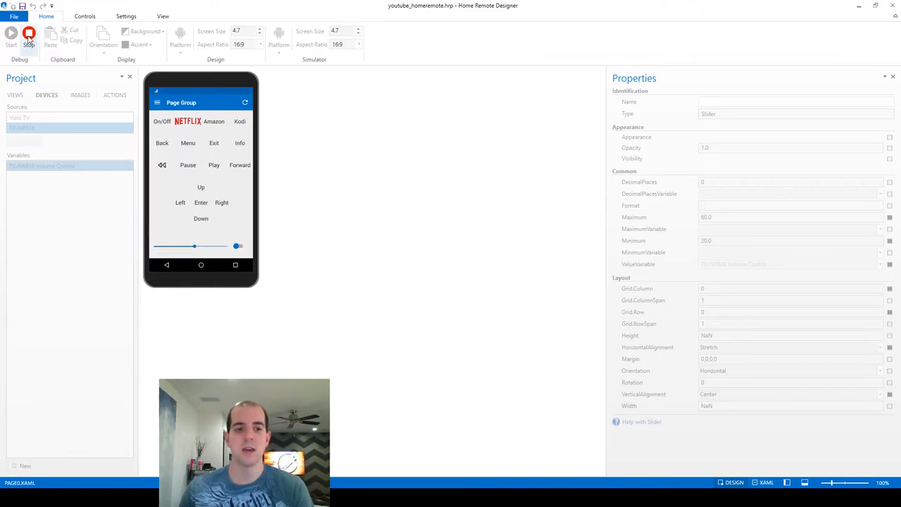
# Try the volume slider in the simulator, then stop the test run.
pyautogui.click(28, 35)
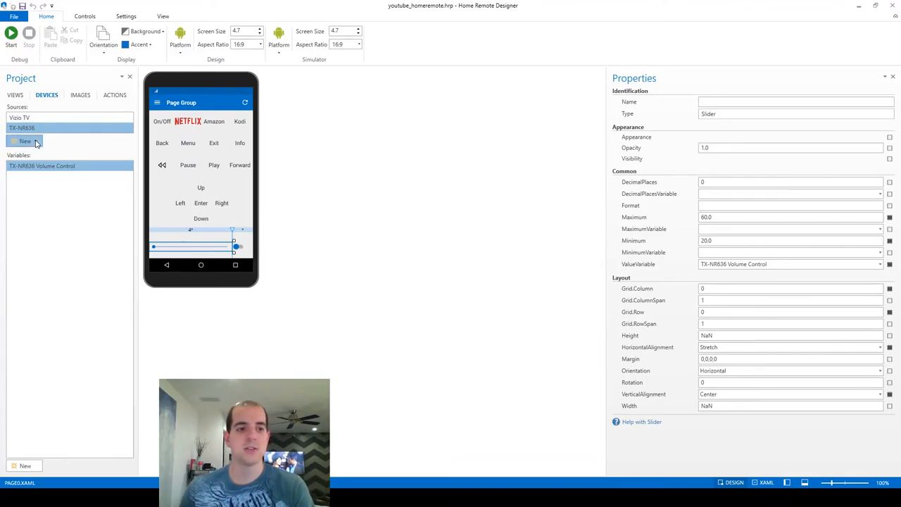
# Add a Global Cache device source at host 10.0.0.25 and accept the discovered device.
pyautogui.click(25, 141)
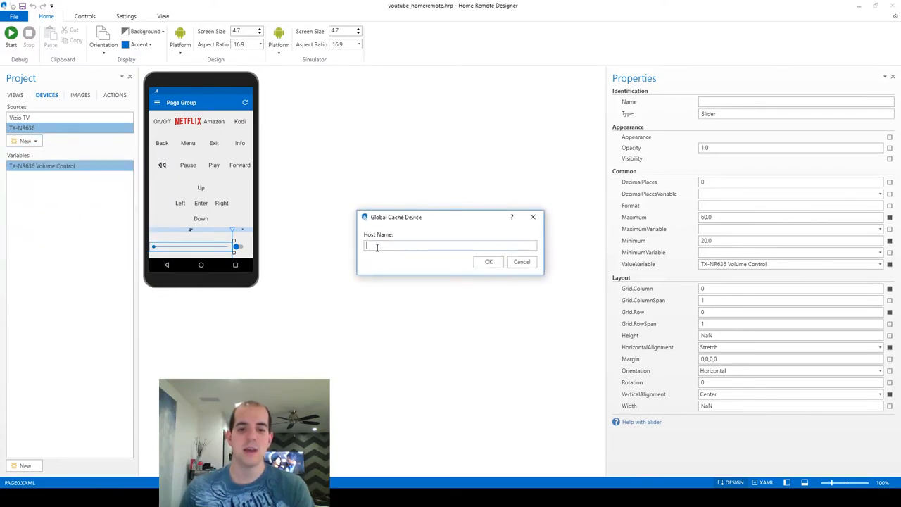
pyautogui.write('10.0.0.25')
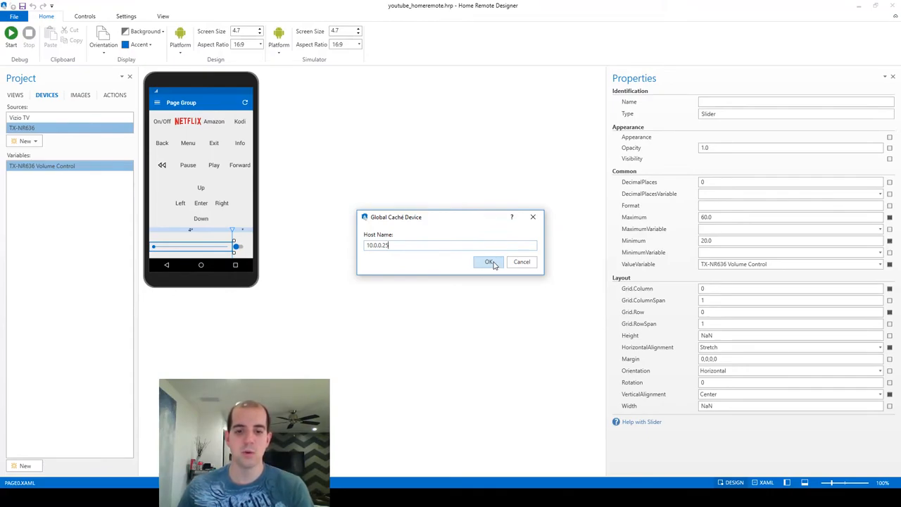
pyautogui.click(490, 262)
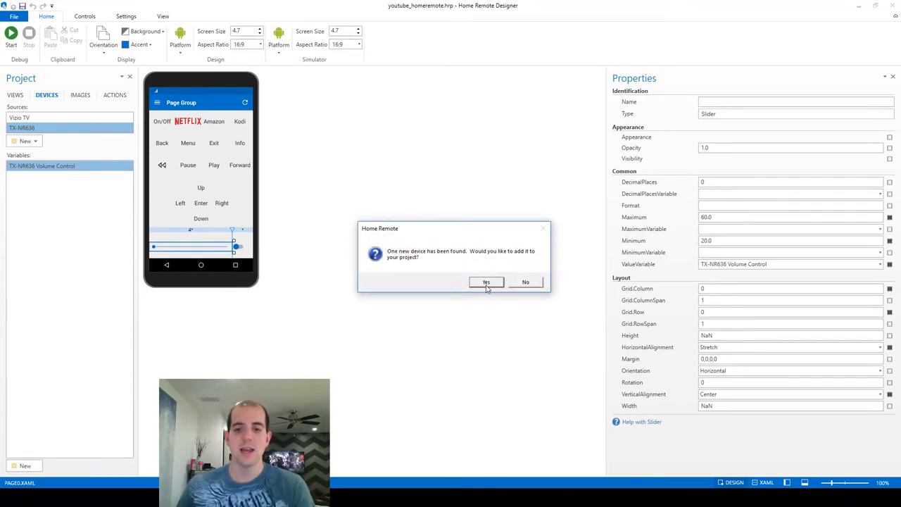
pyautogui.click(485, 281)
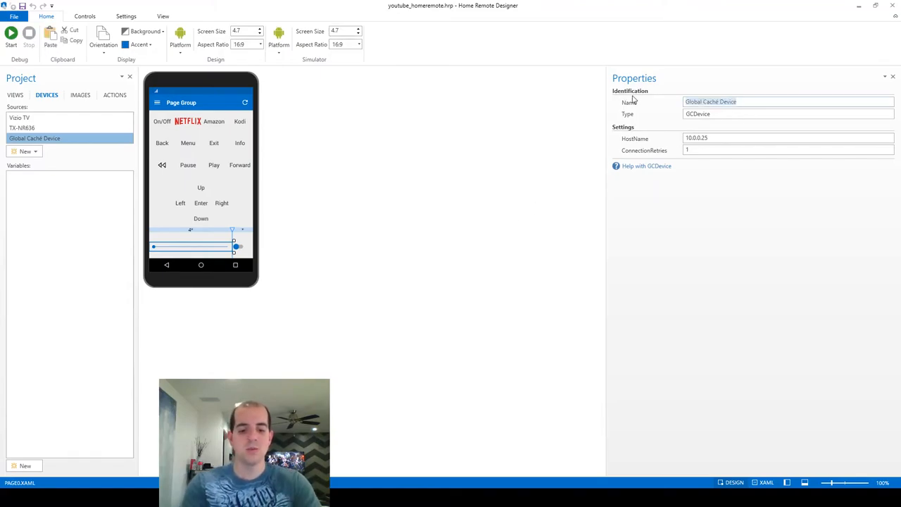
# Rename the new Global Cache source to TX-NR636 IR.
pyautogui.write('TX-NR636 IR')
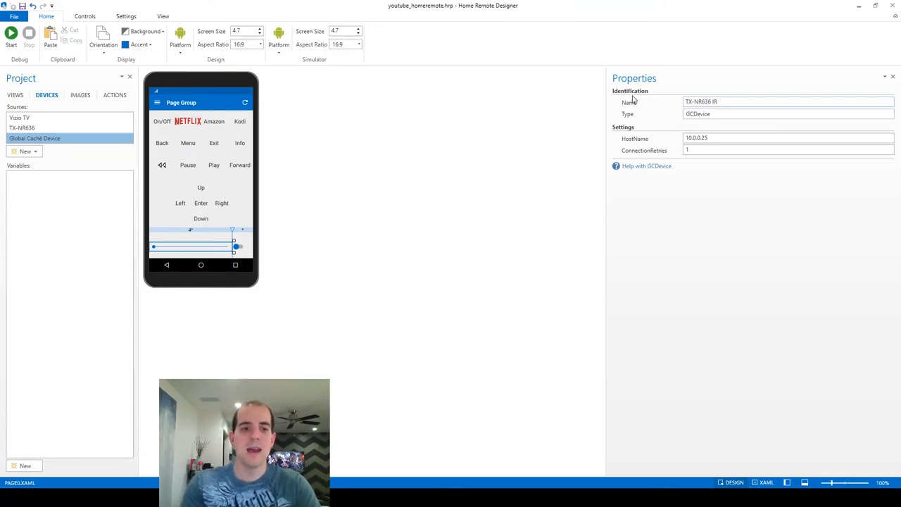
pyautogui.click(28, 138)
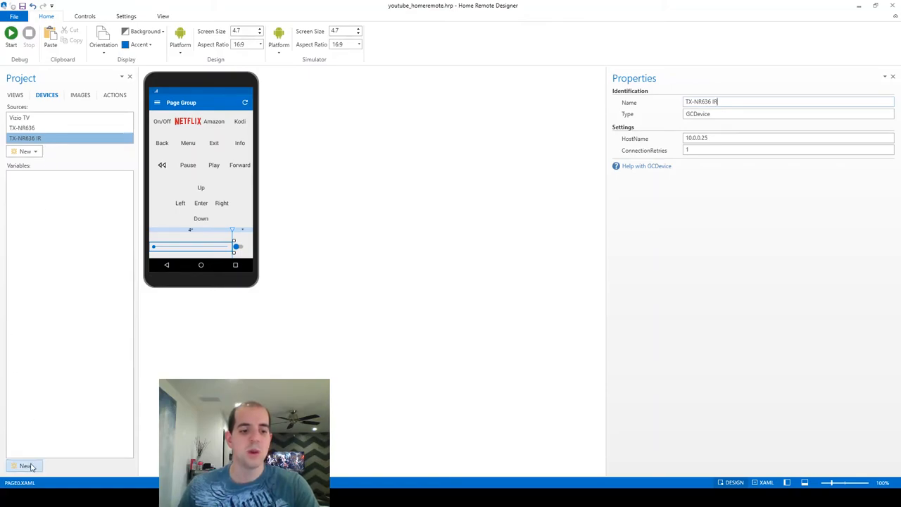
# Create a TX-NR636 IR Vol Up variable with connector address 1:2.
pyautogui.click(26, 466)
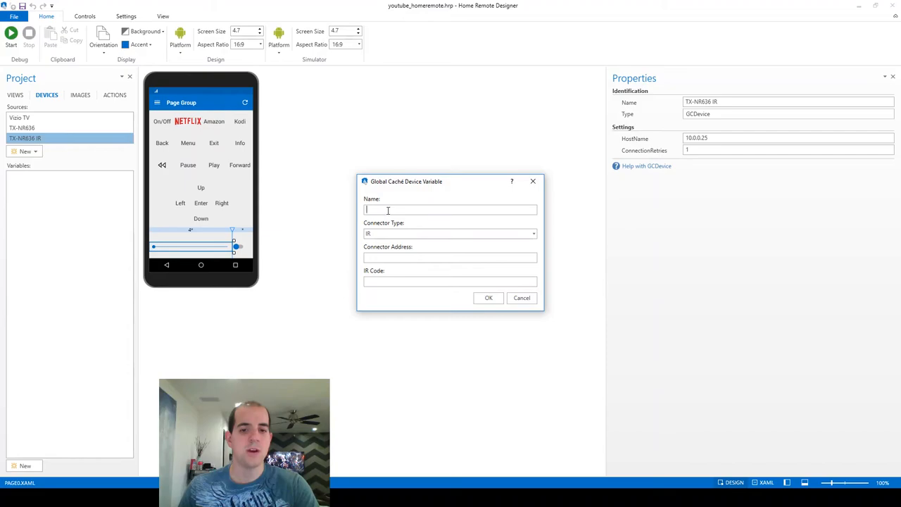
pyautogui.write('TX-NR636')
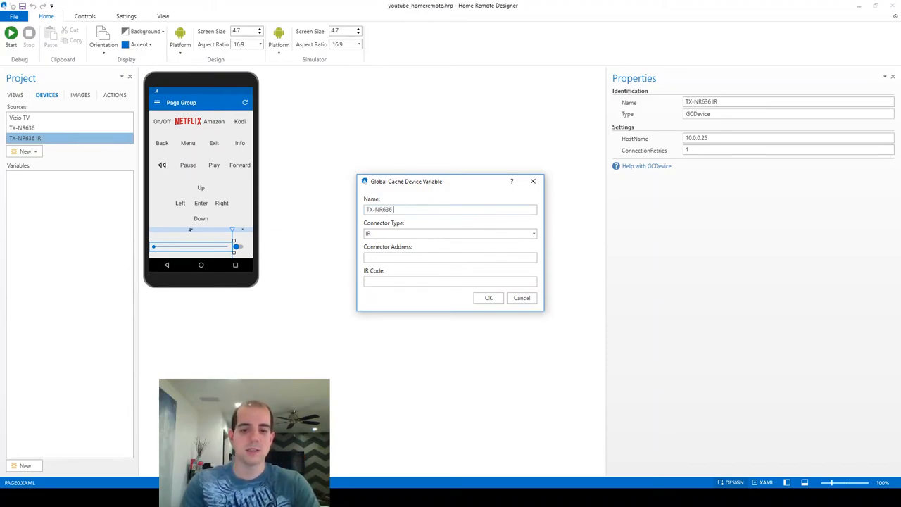
pyautogui.write('IR Vol Up')
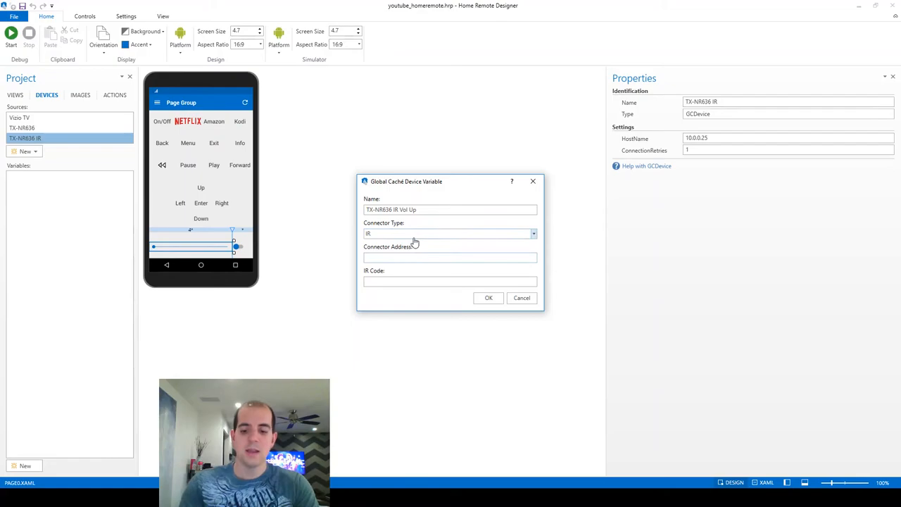
pyautogui.write('1:2')
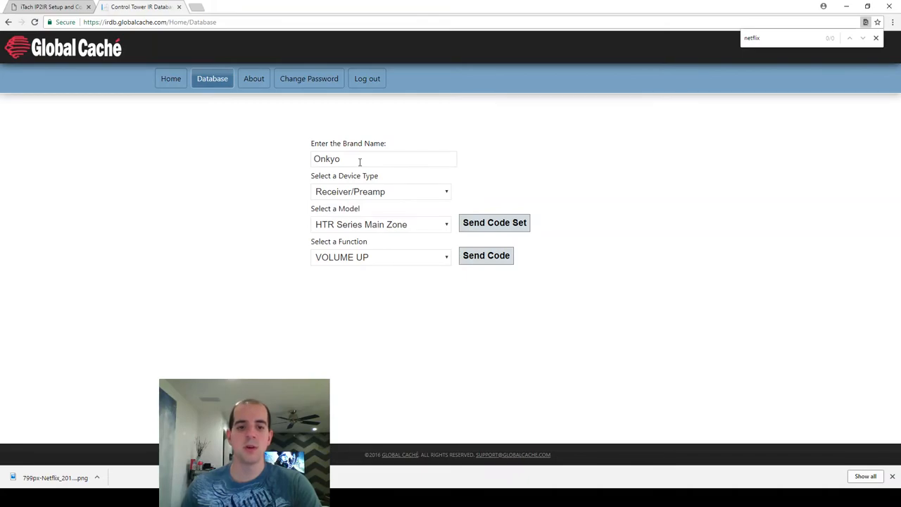
pyautogui.moveTo(349, 231)
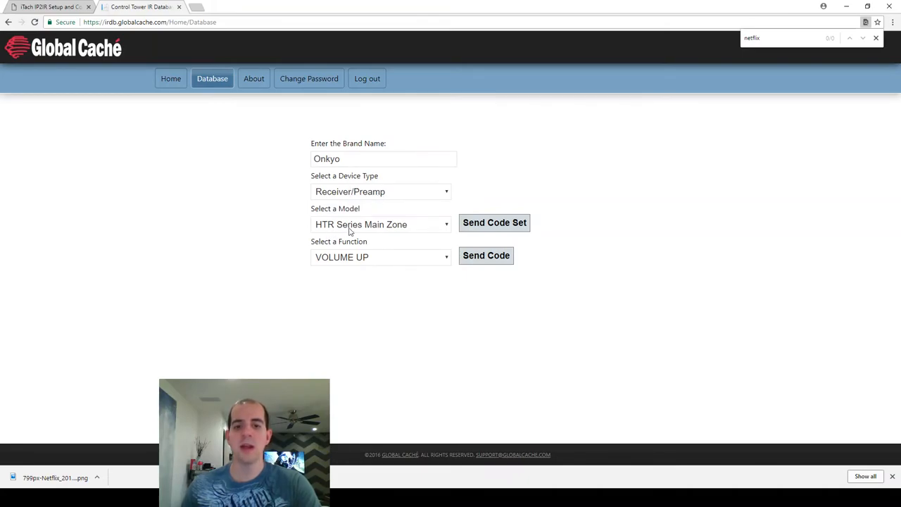
pyautogui.moveTo(357, 259)
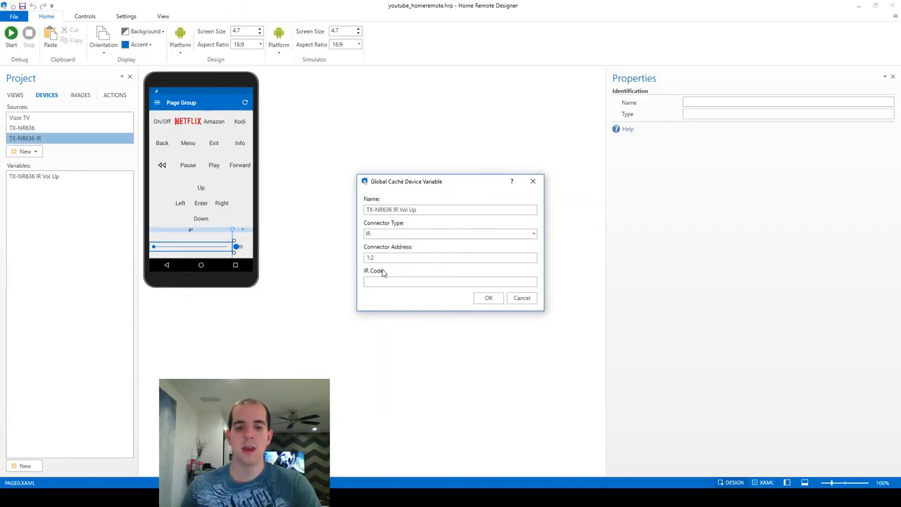
# Set the TX-NR636 IR Vol Up variable to the IR connector at address 1:2.
pyautogui.click(450, 282)
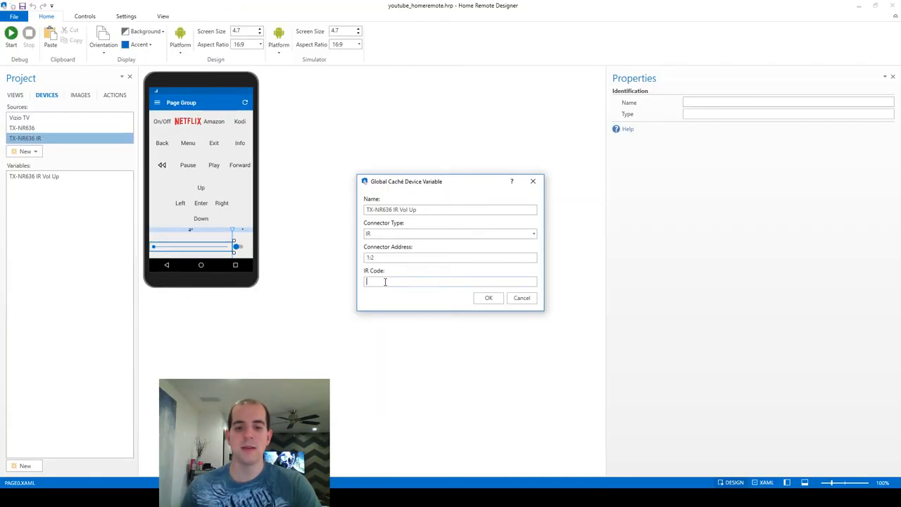
pyautogui.click(489, 299)
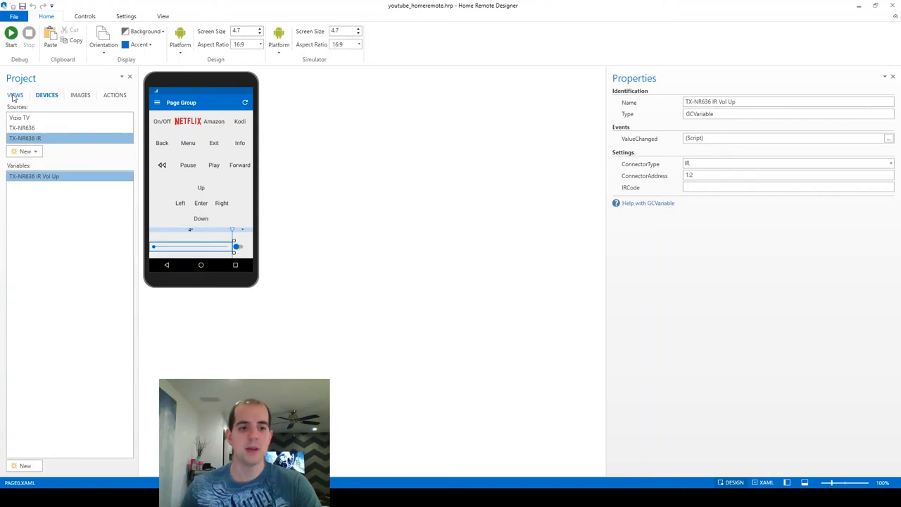
# Add column definitions to the slider's grid so it has four columns.
pyautogui.click(14, 94)
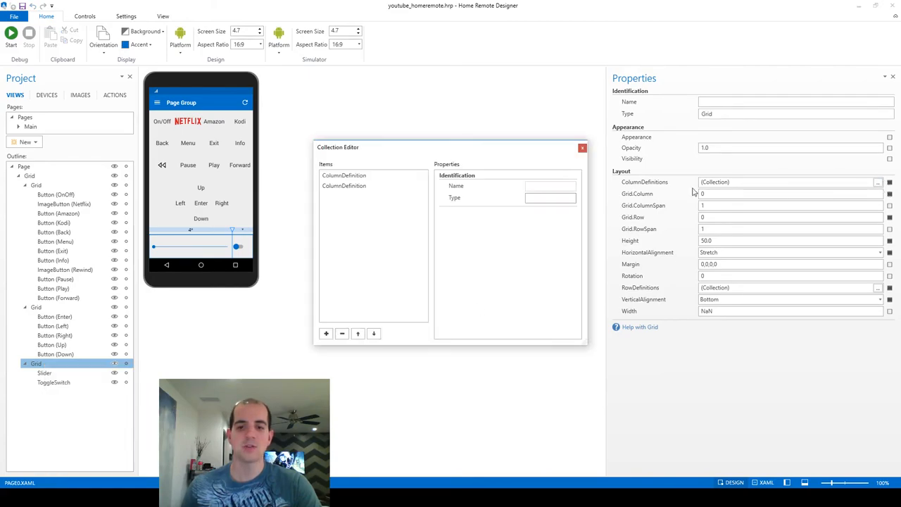
pyautogui.click(327, 332)
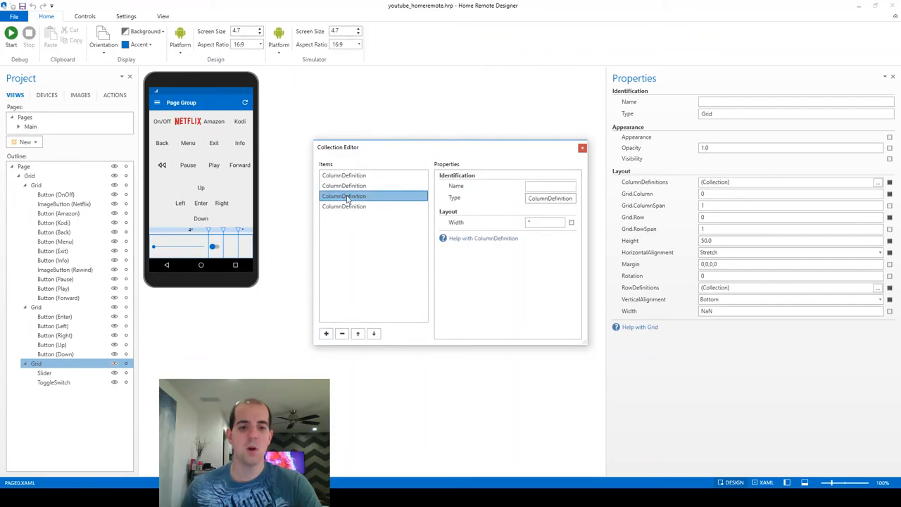
pyautogui.click(343, 186)
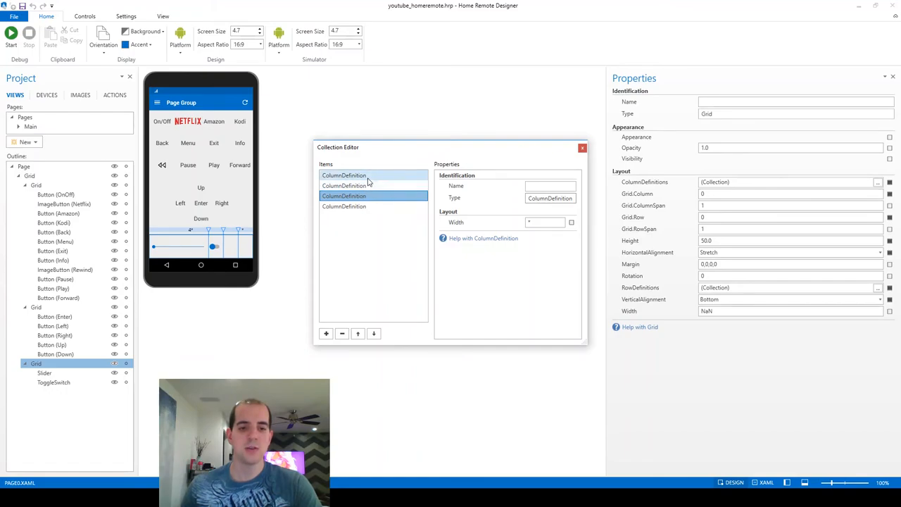
# Set the second column's width to 4* and close the column editor.
pyautogui.click(343, 175)
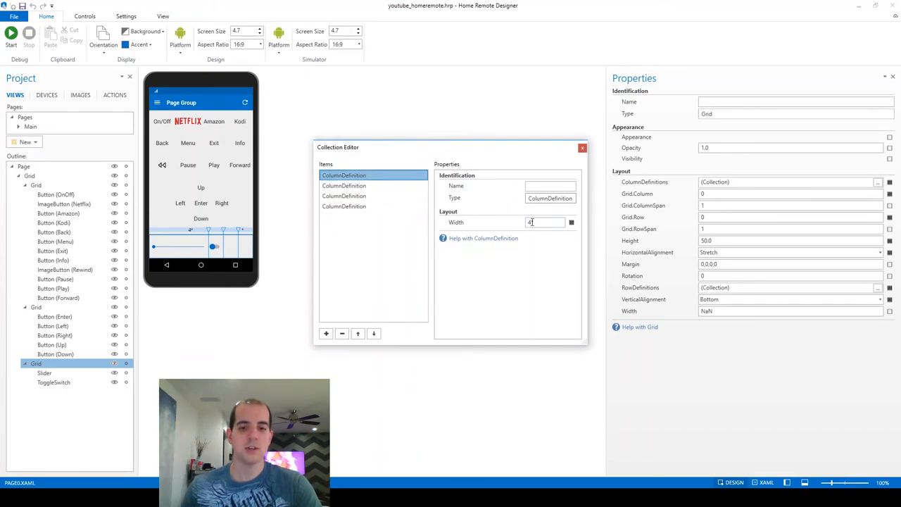
pyautogui.click(344, 196)
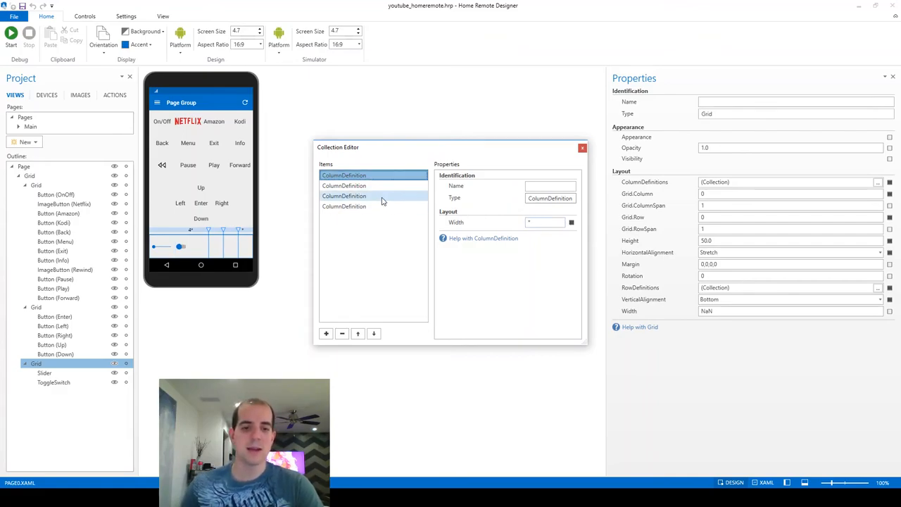
pyautogui.click(344, 186)
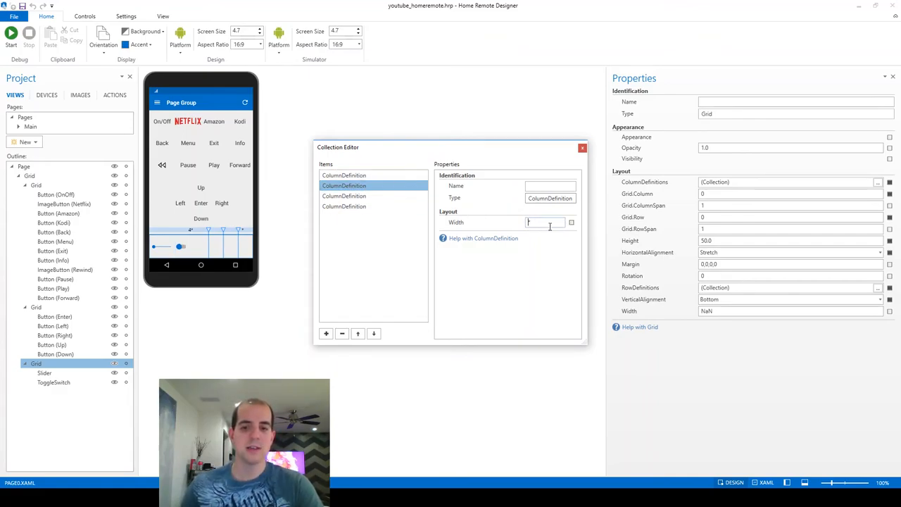
pyautogui.write('4*')
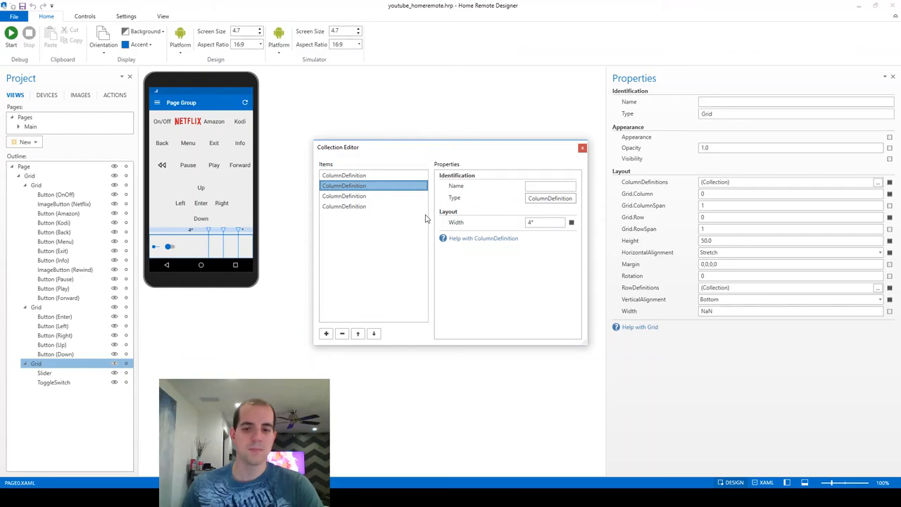
pyautogui.click(344, 205)
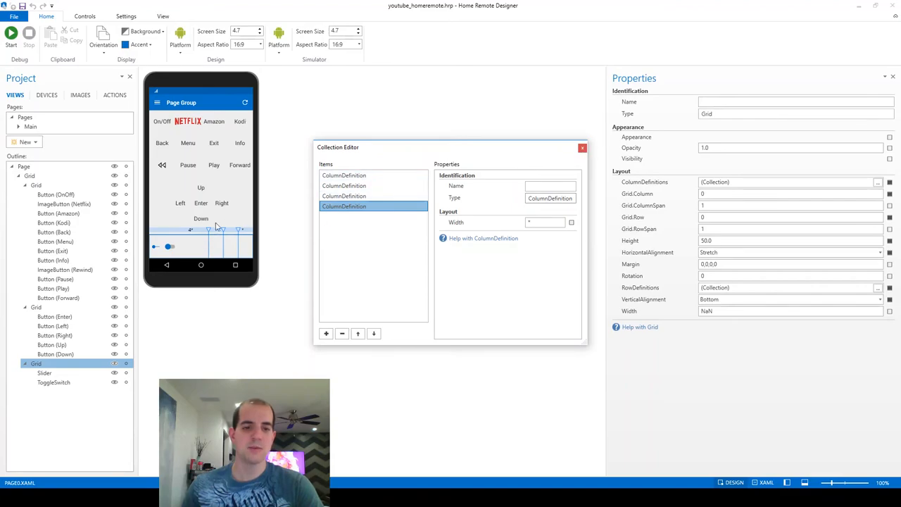
pyautogui.moveTo(236, 262)
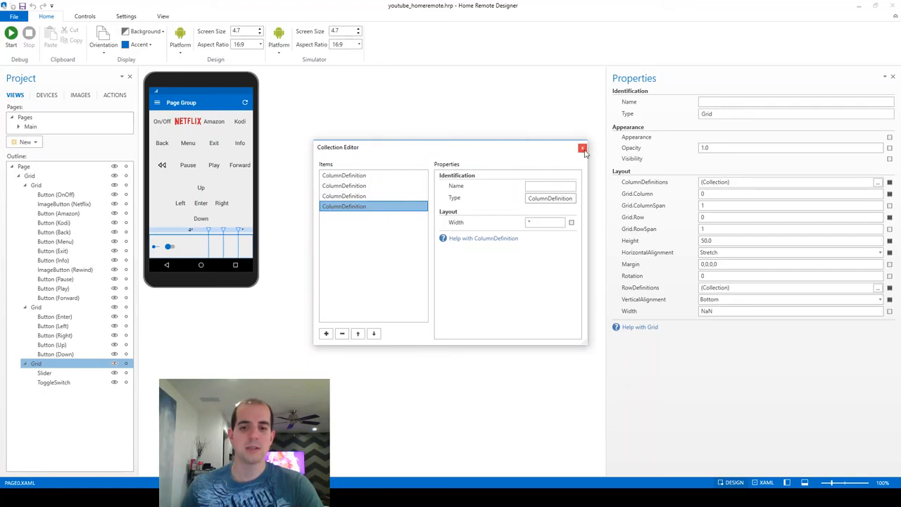
pyautogui.click(582, 147)
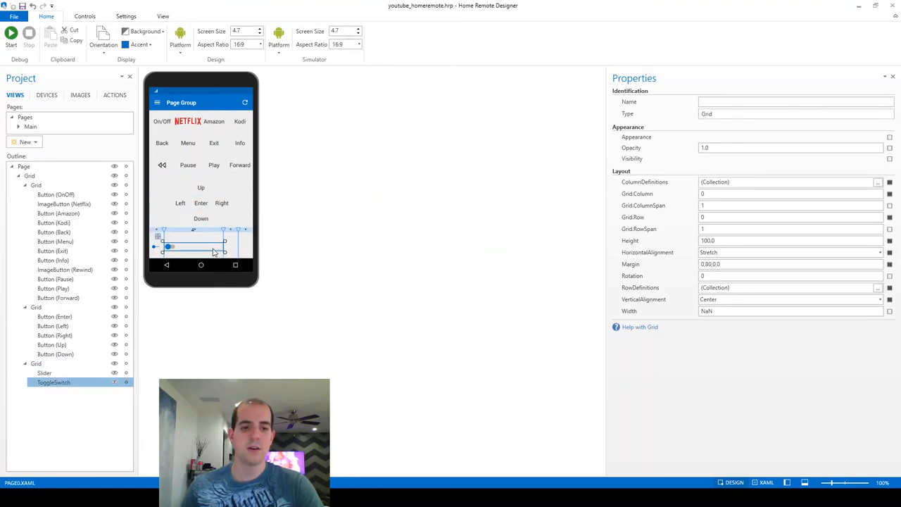
# Move the toggle switch to grid column 3 beside the slider.
pyautogui.click(169, 246)
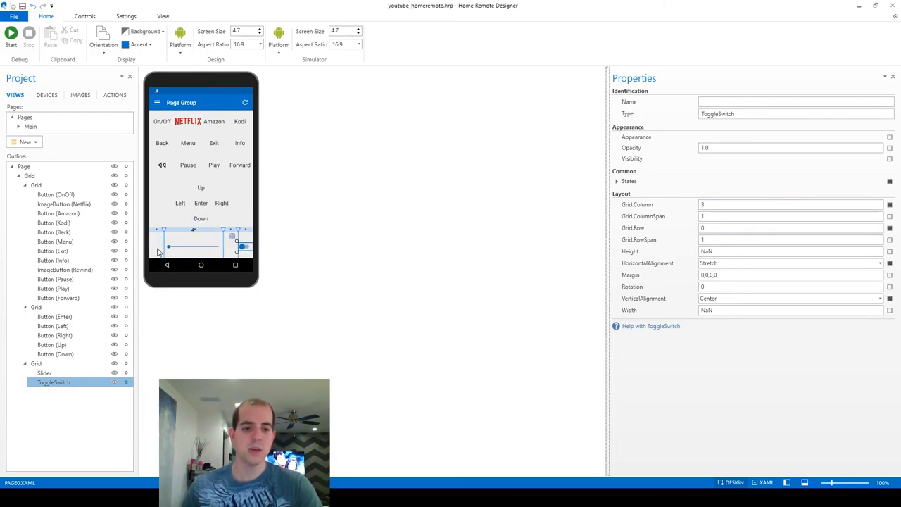
pyautogui.moveTo(316, 248)
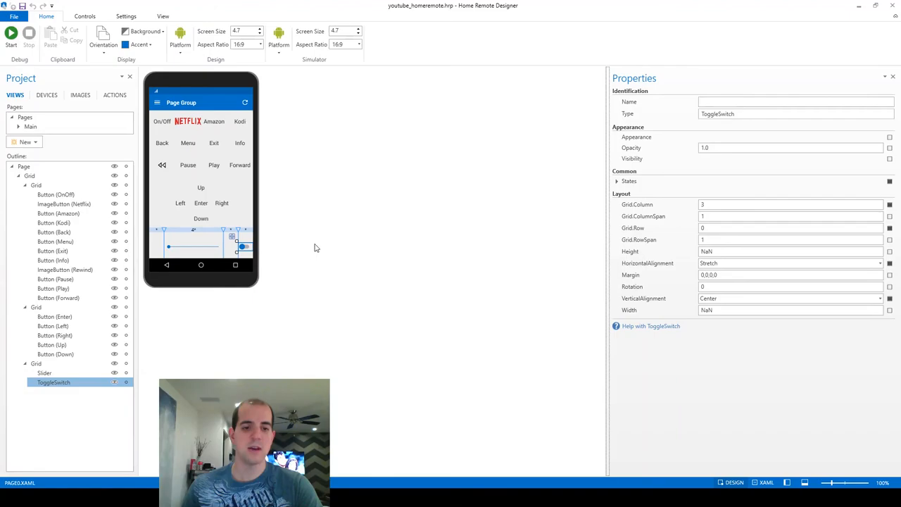
pyautogui.moveTo(377, 256)
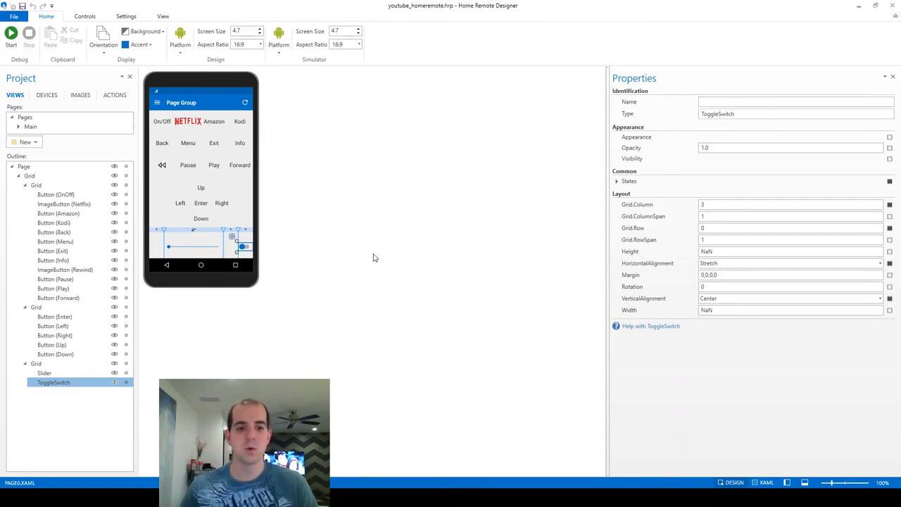
pyautogui.click(37, 363)
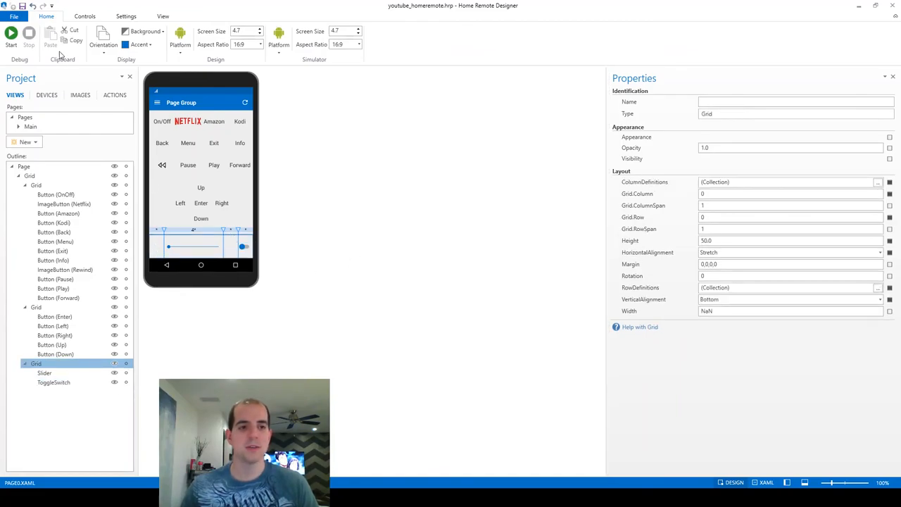
# Add a button with default margin to the grid and name it VolumeDown.
pyautogui.click(85, 17)
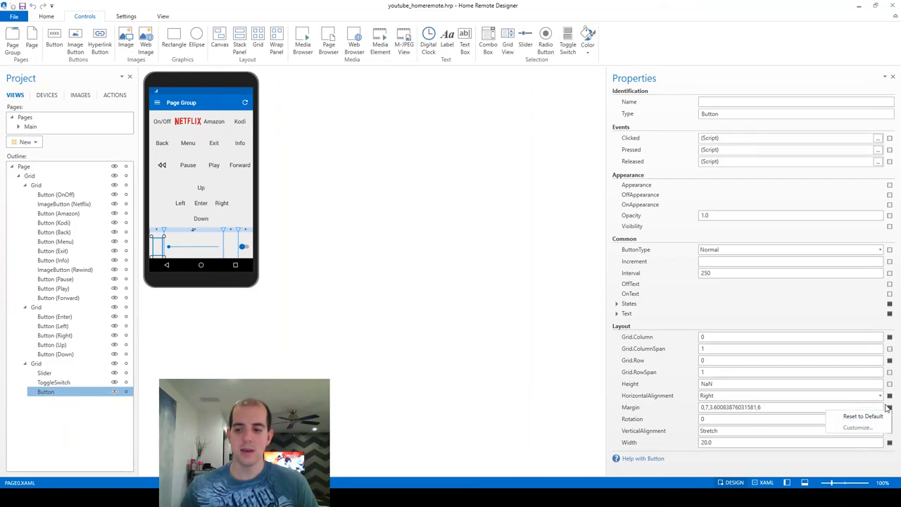
pyautogui.click(864, 415)
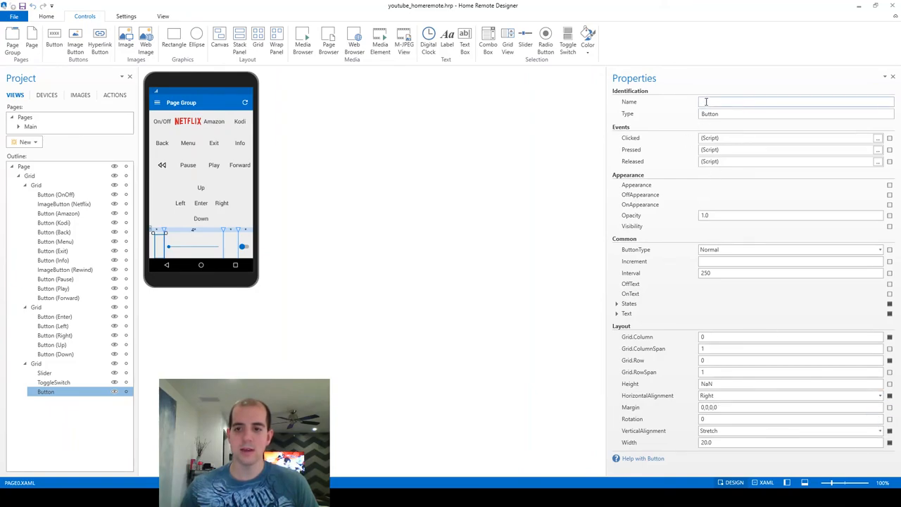
pyautogui.write('Volume')
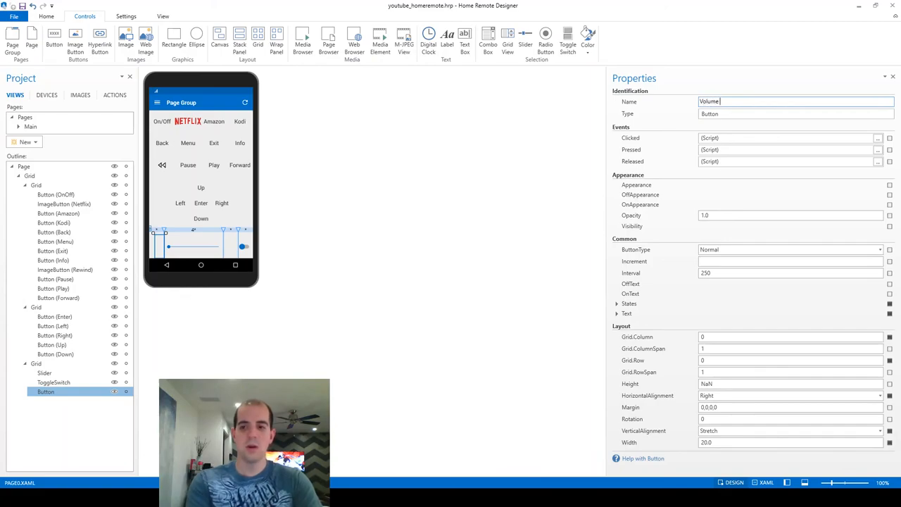
pyautogui.write('Down')
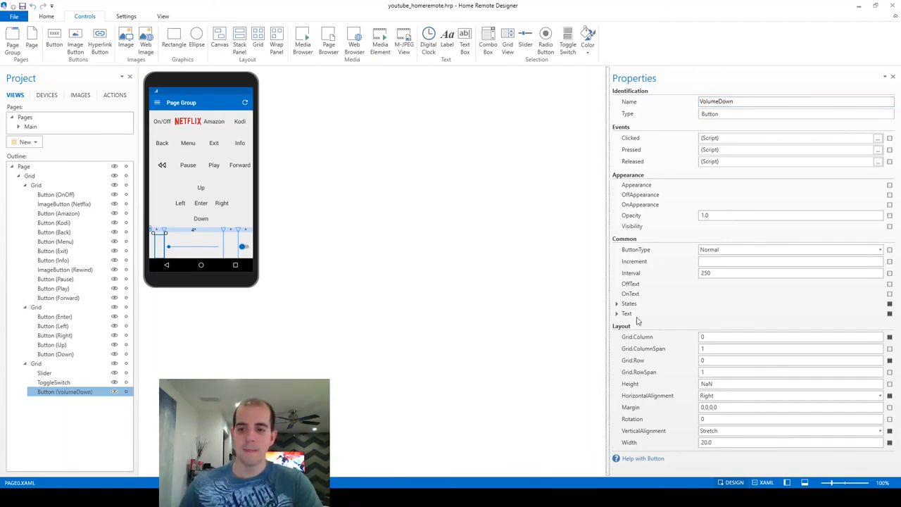
# Add a second button named VolumeUp and place it in grid column 2.
pyautogui.click(616, 312)
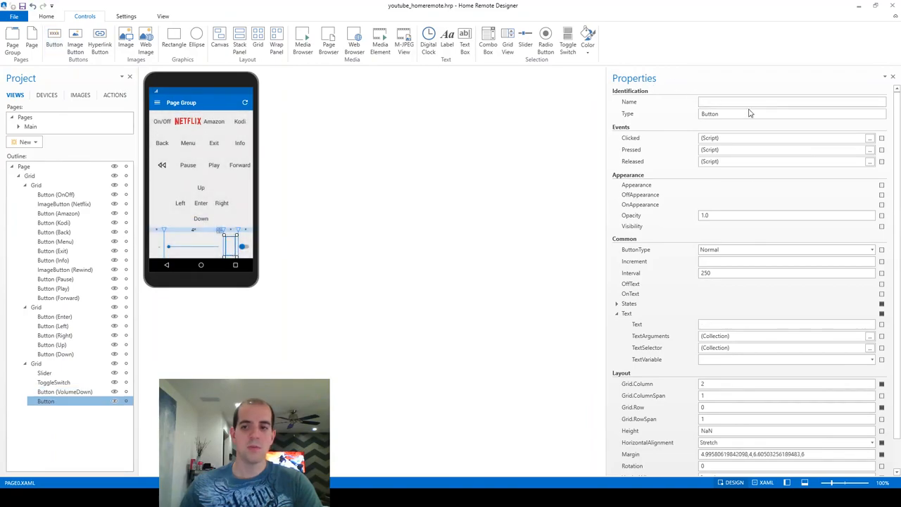
pyautogui.write('Volume')
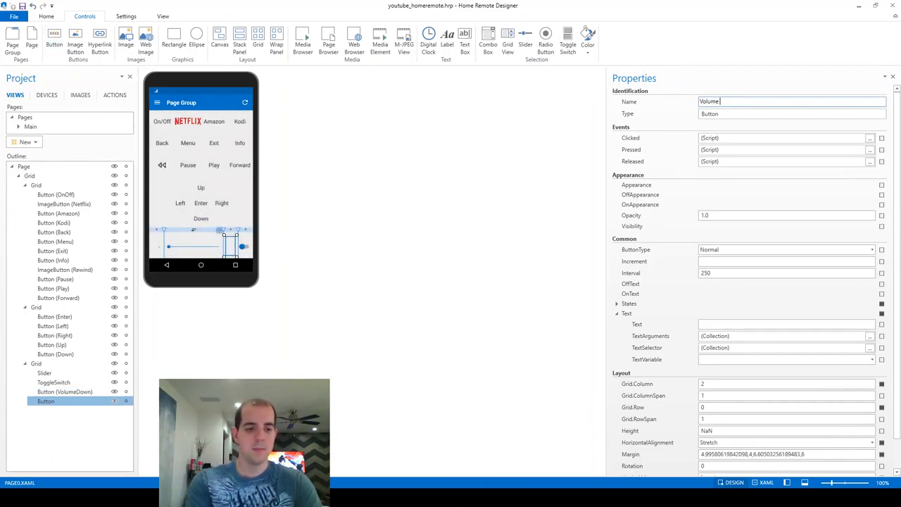
pyautogui.write('Up')
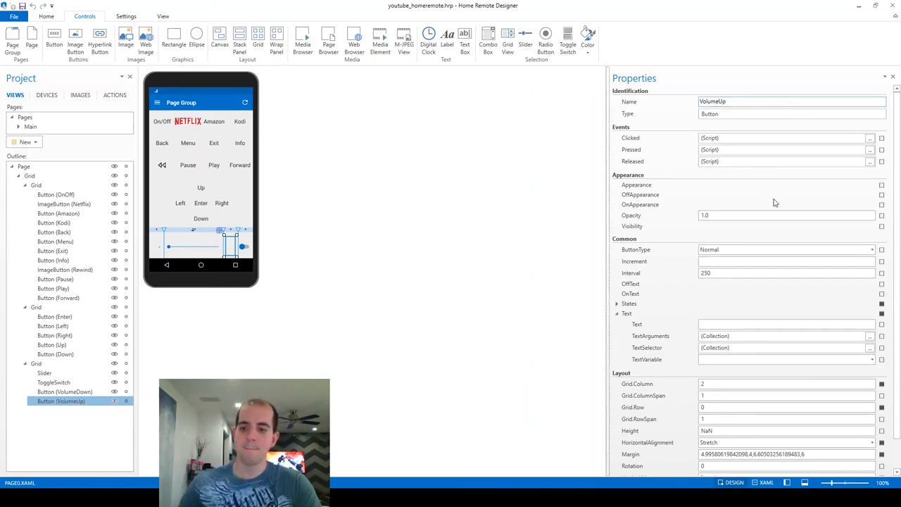
pyautogui.click(785, 323)
pyautogui.write('+')
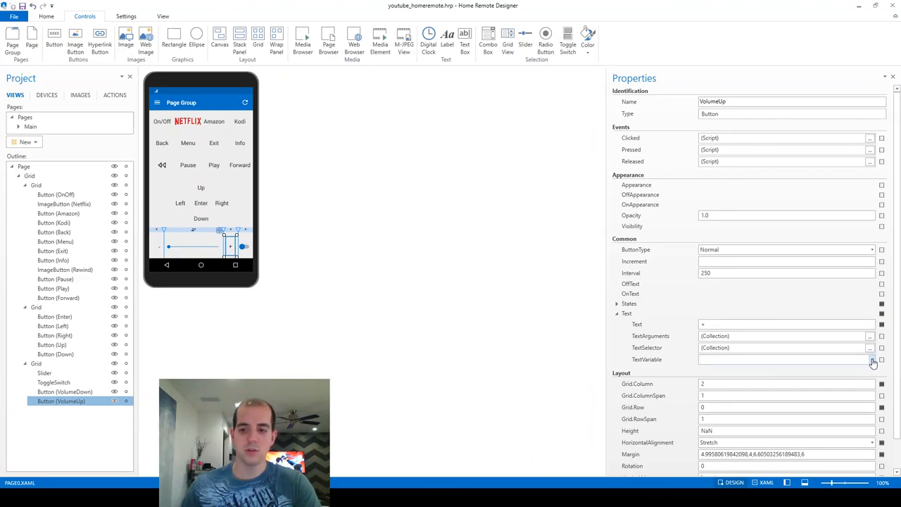
pyautogui.click(873, 360)
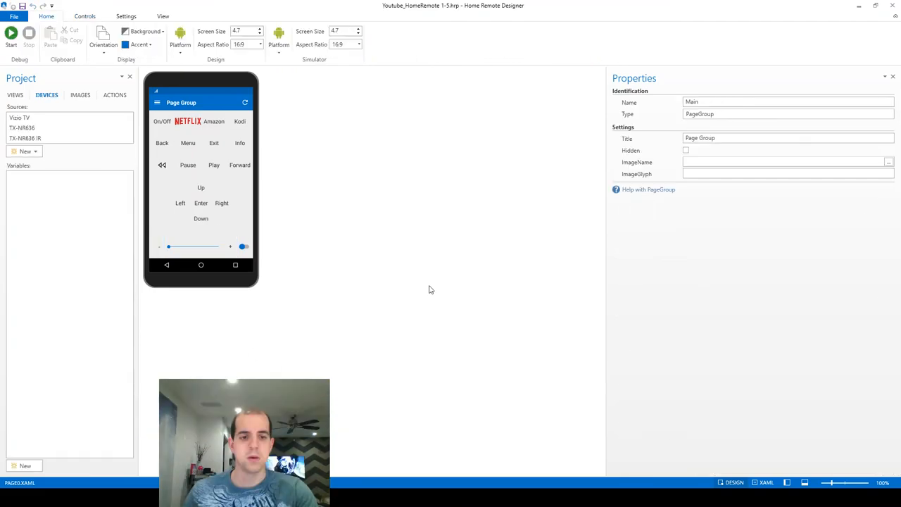
# Set VolumeDown's horizontal alignment to Stretch and confirm VolumeUp also stretches.
pyautogui.click(191, 245)
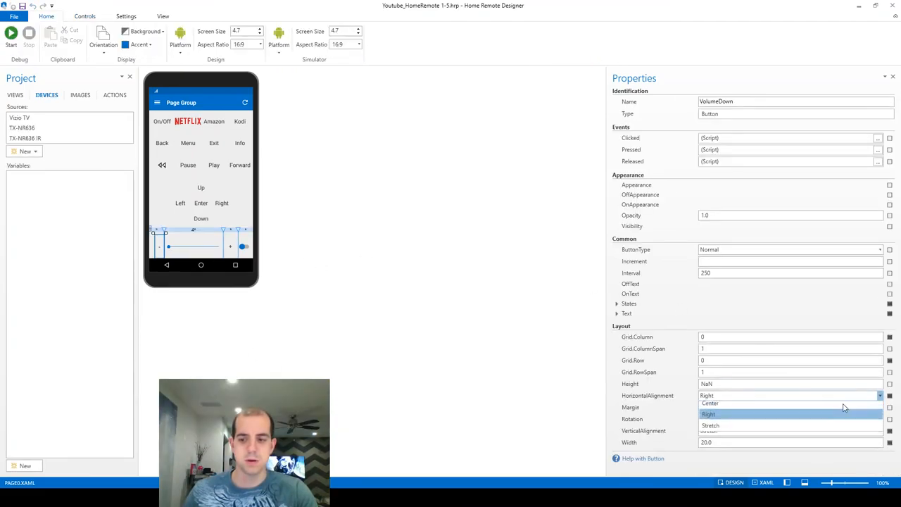
pyautogui.click(709, 431)
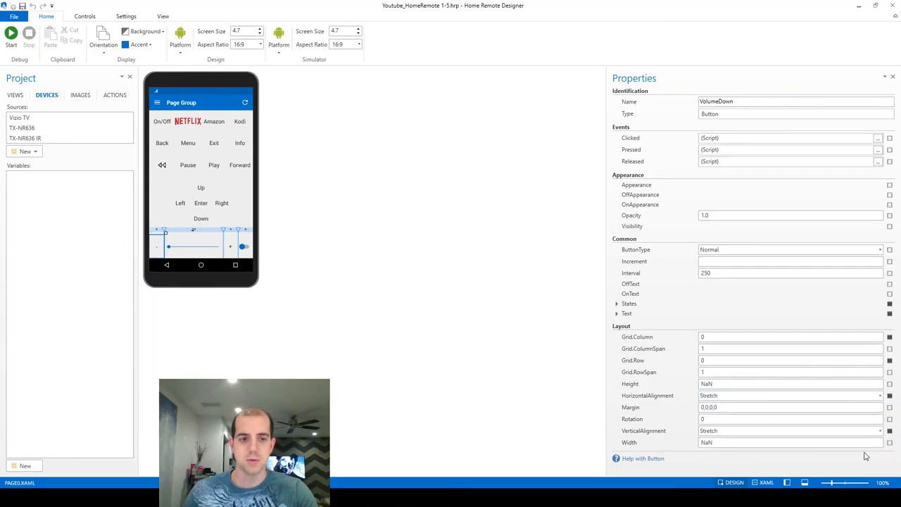
pyautogui.click(230, 245)
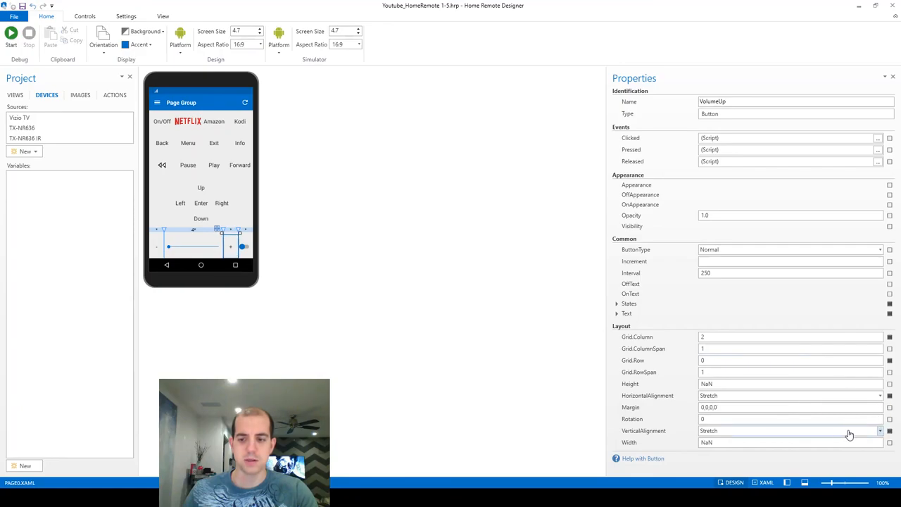
pyautogui.moveTo(384, 273)
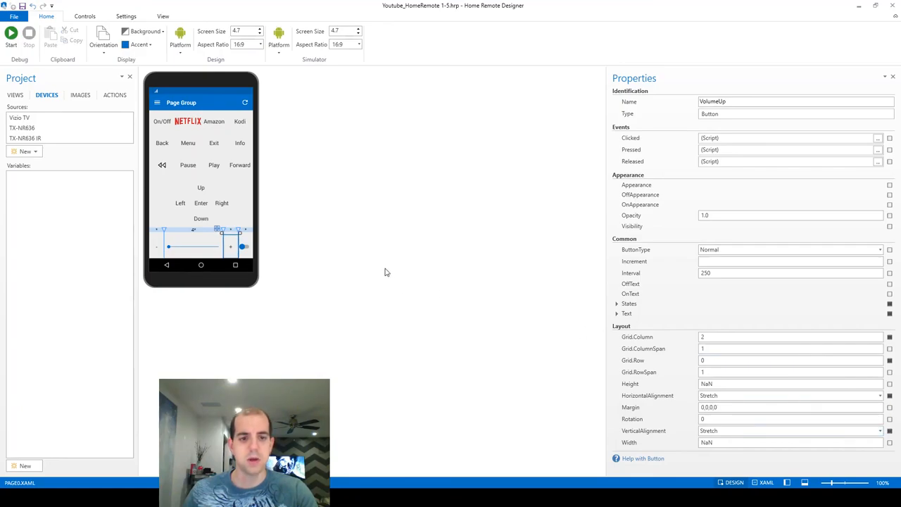